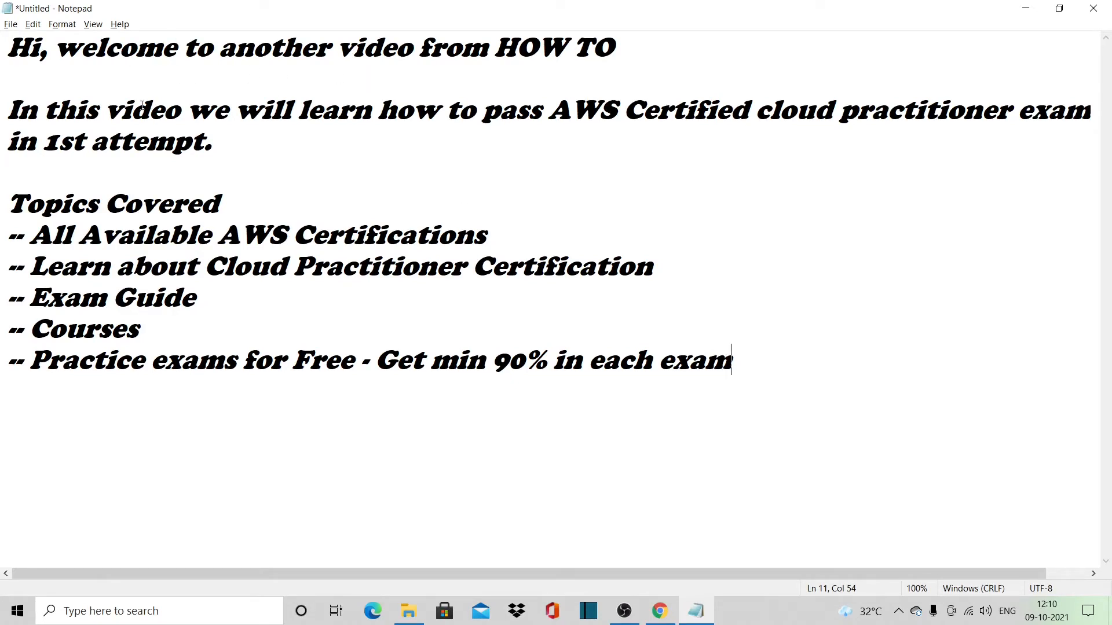
{"action": "mouse_move", "coordinate": [550, 99]}
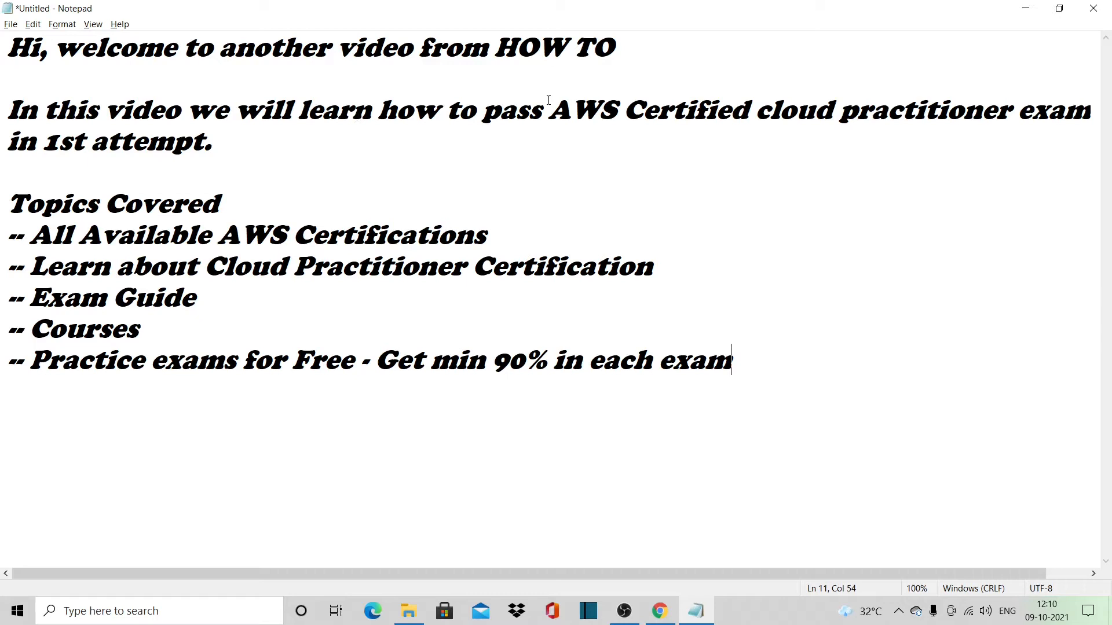
{"action": "mouse_move", "coordinate": [291, 186]}
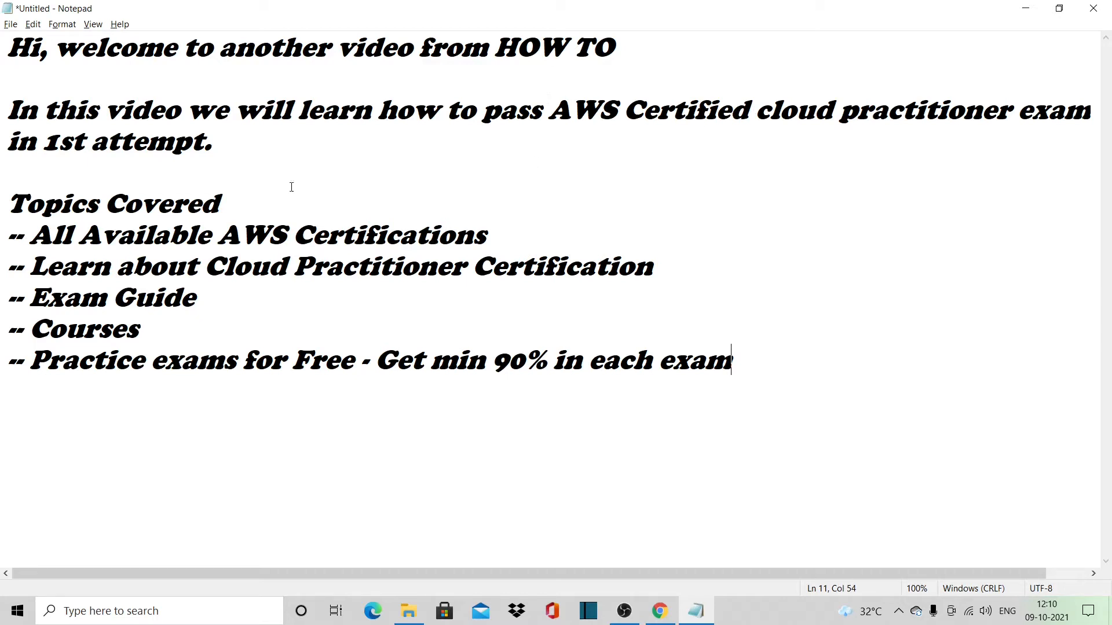
{"action": "mouse_move", "coordinate": [224, 146]}
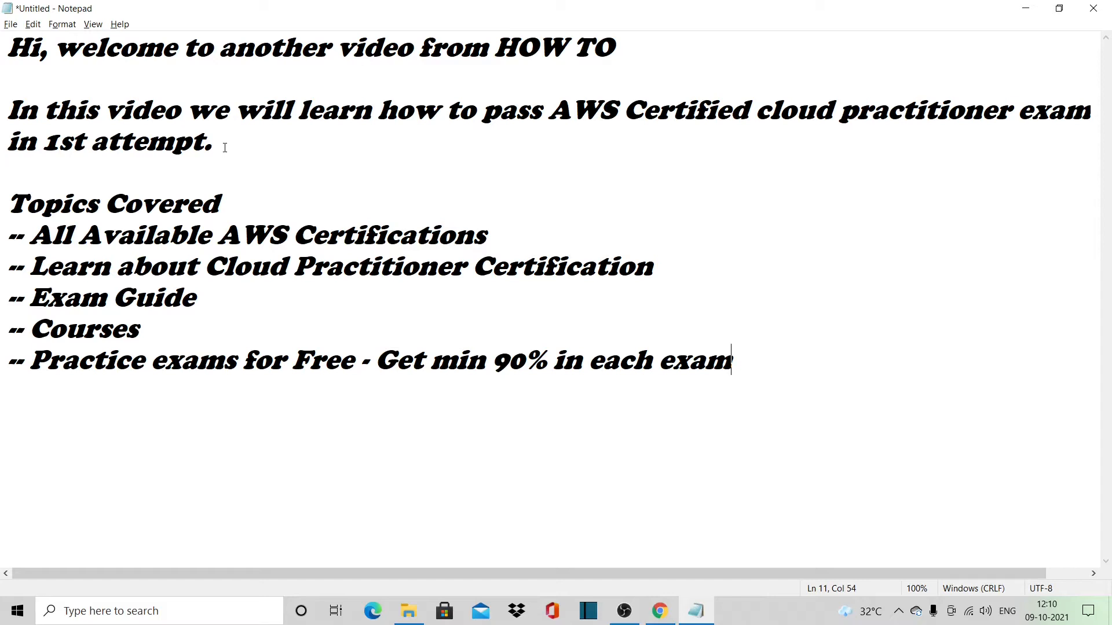
{"action": "mouse_move", "coordinate": [469, 190]}
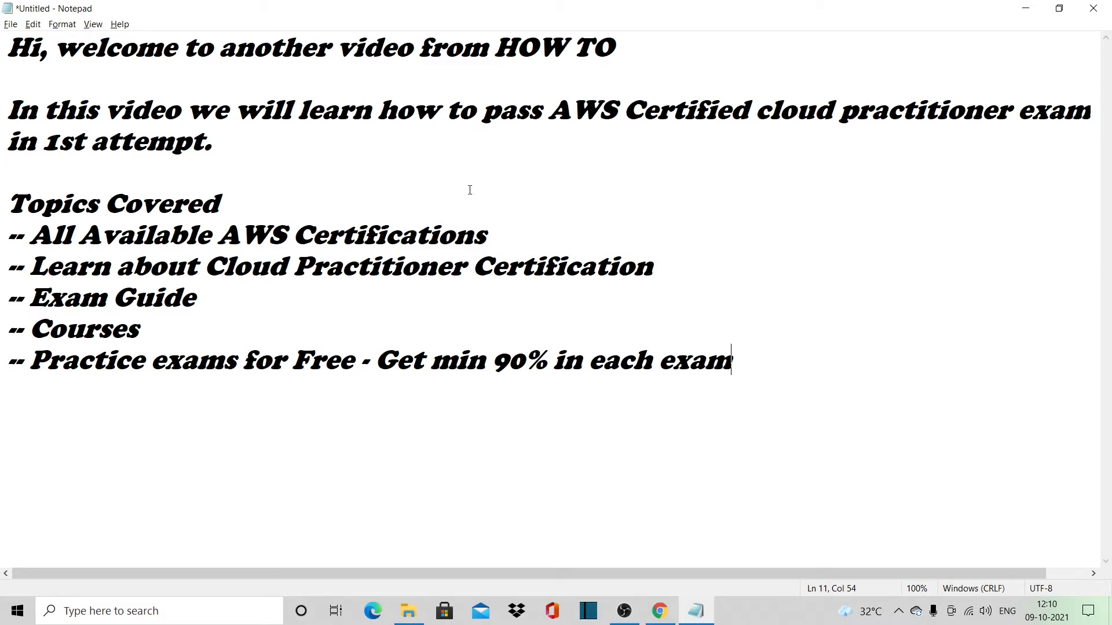
{"action": "mouse_move", "coordinate": [240, 143]}
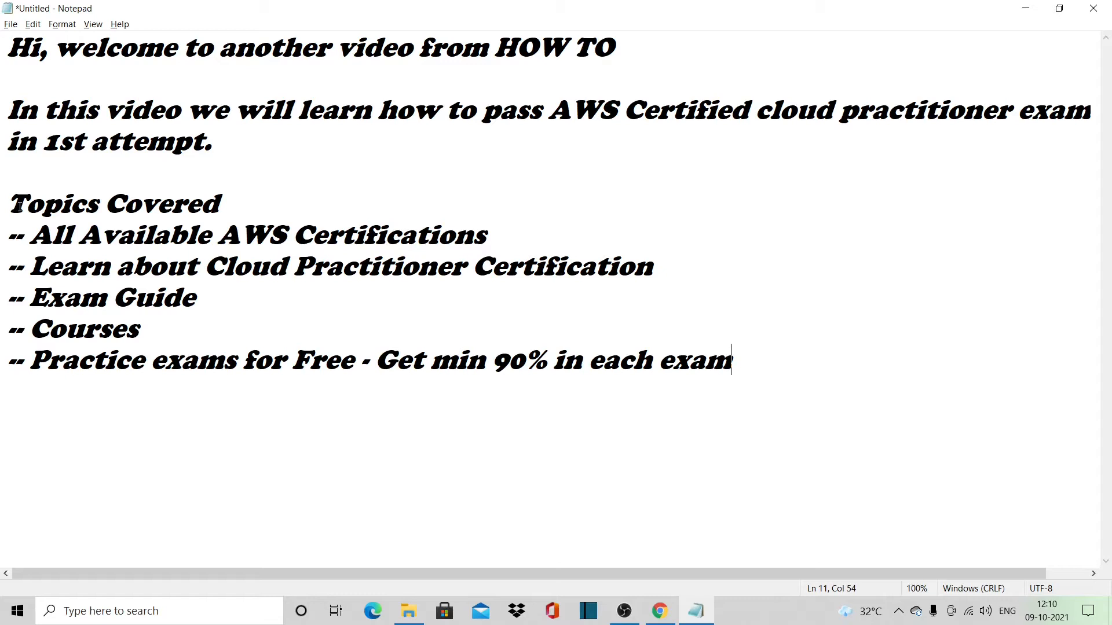
Highlight the Topics Covered agenda: certifications list, Cloud Practitioner, exam guide, courses, practice exams.
{"action": "double_click", "coordinate": [113, 203]}
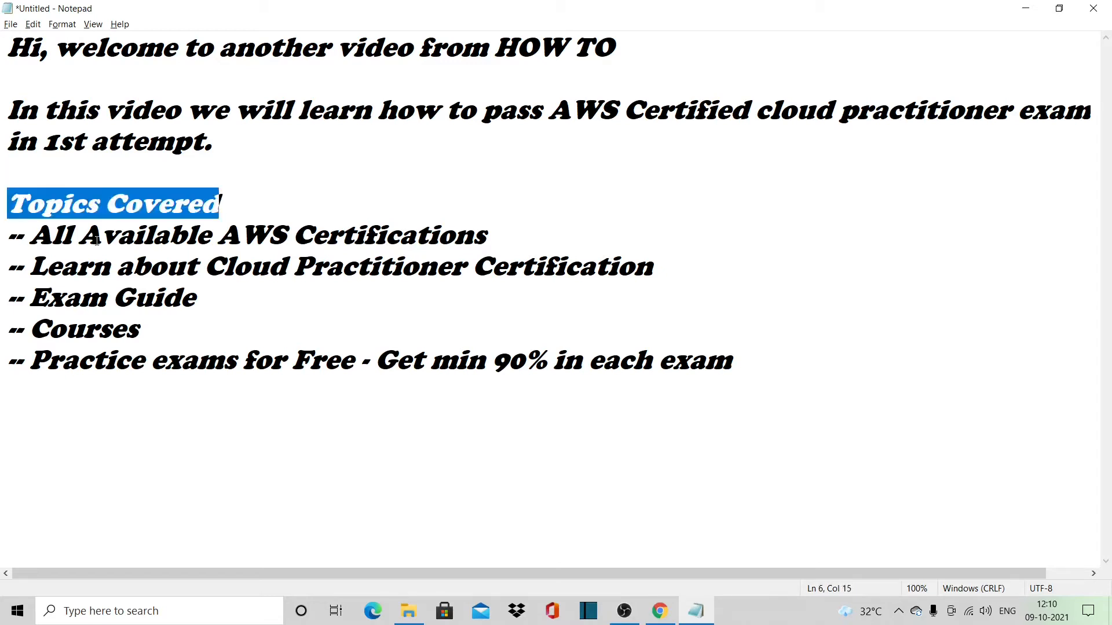
{"action": "left_click_drag", "start_coordinate": [30, 235], "coordinate": [354, 234]}
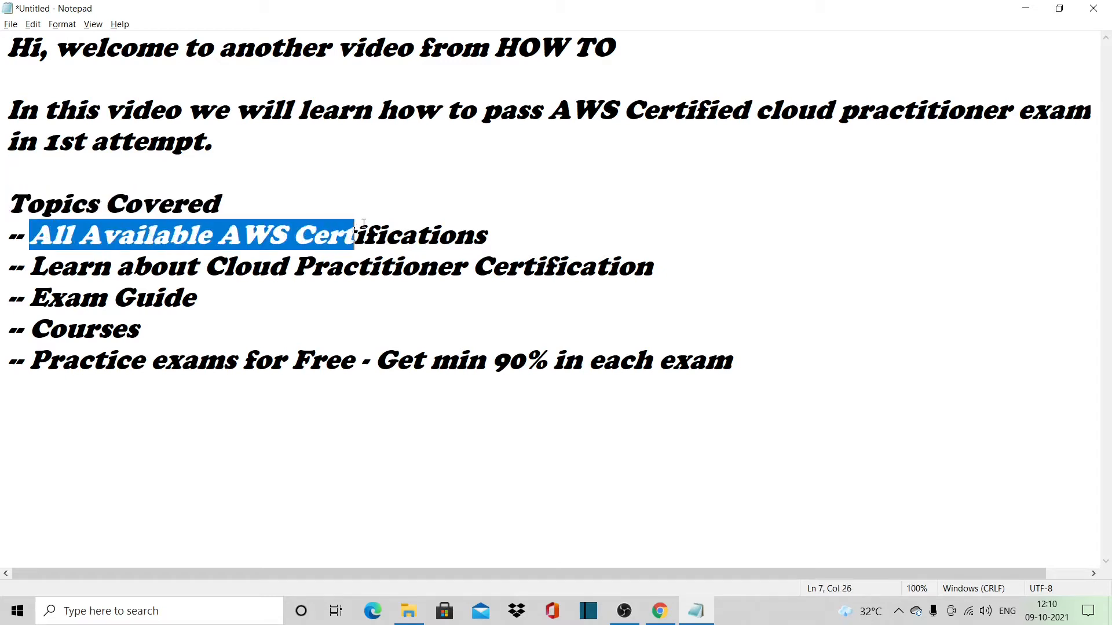
{"action": "left_click_drag", "start_coordinate": [353, 234], "coordinate": [486, 234]}
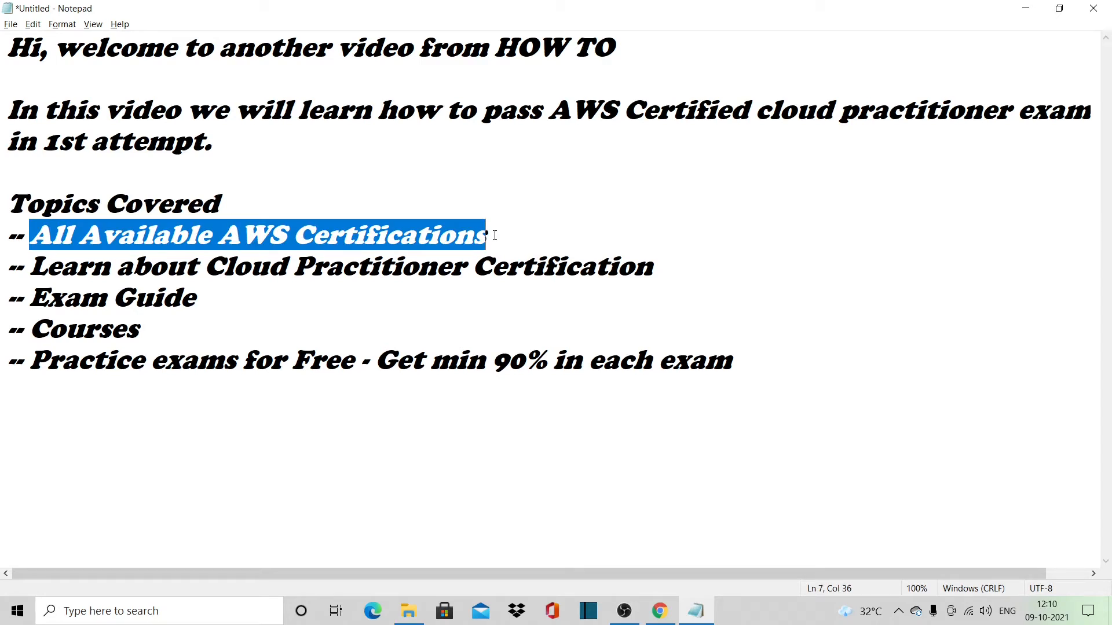
{"action": "left_click", "coordinate": [43, 266]}
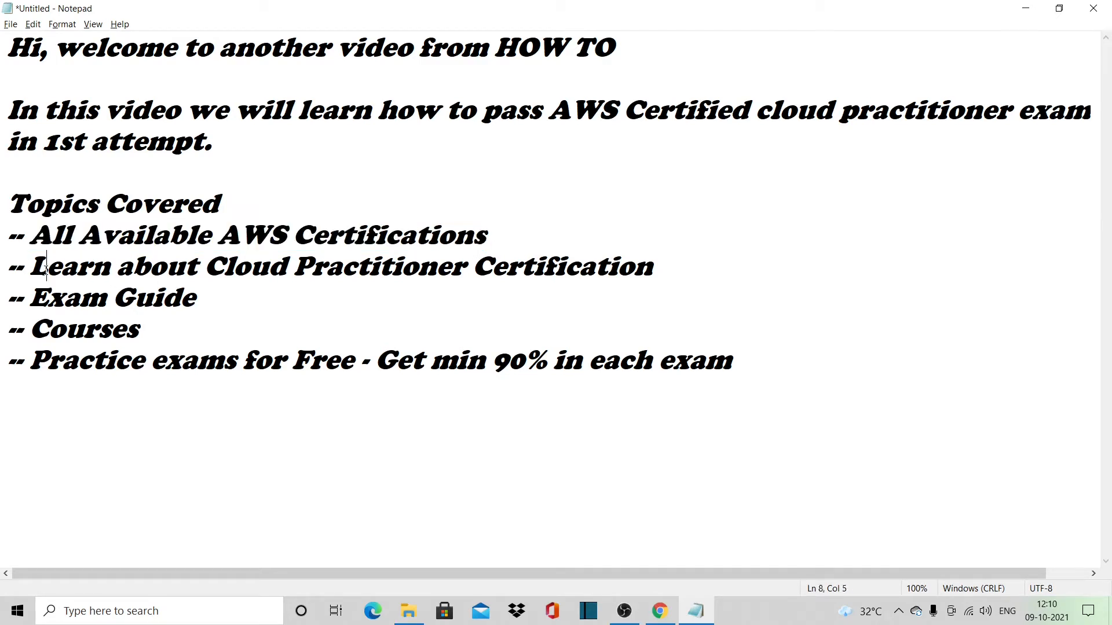
{"action": "left_click_drag", "start_coordinate": [44, 265], "coordinate": [619, 265]}
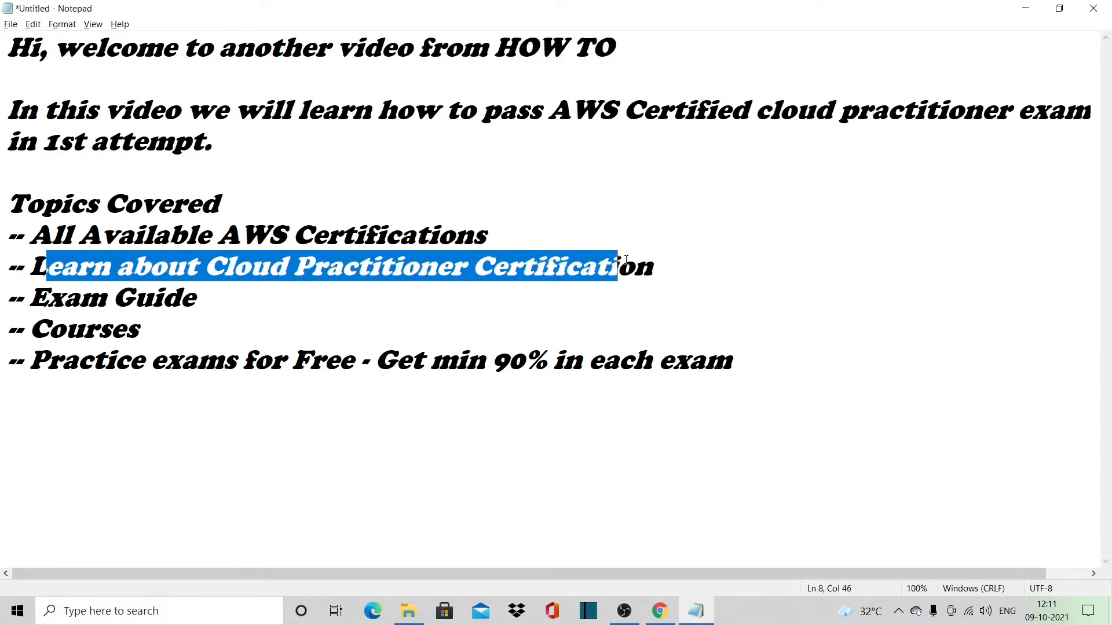
{"action": "double_click", "coordinate": [154, 298]}
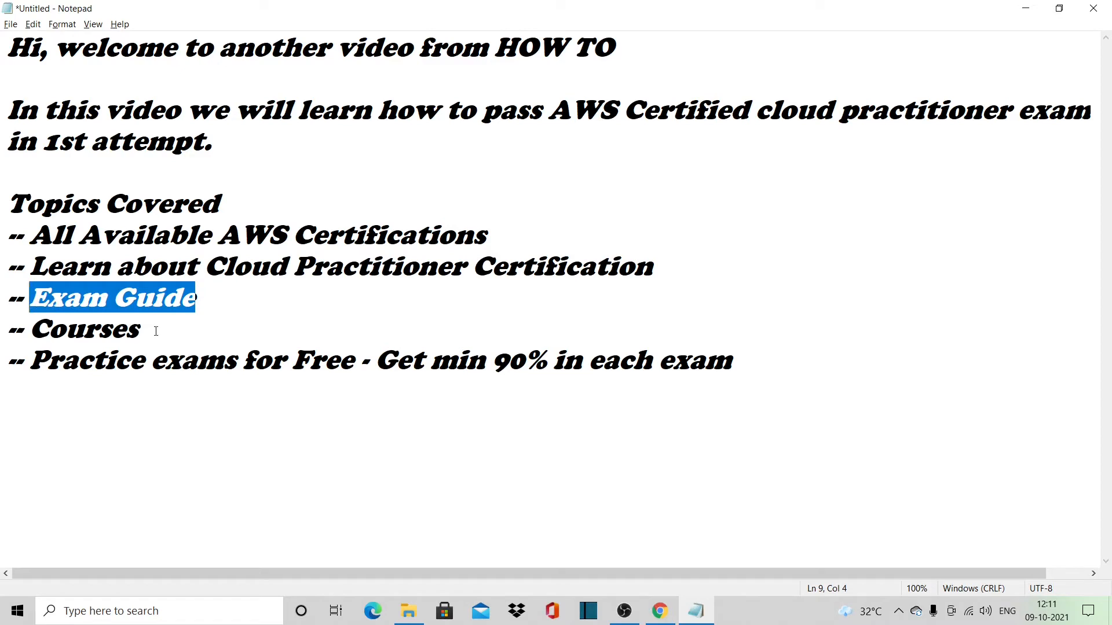
{"action": "double_click", "coordinate": [85, 328]}
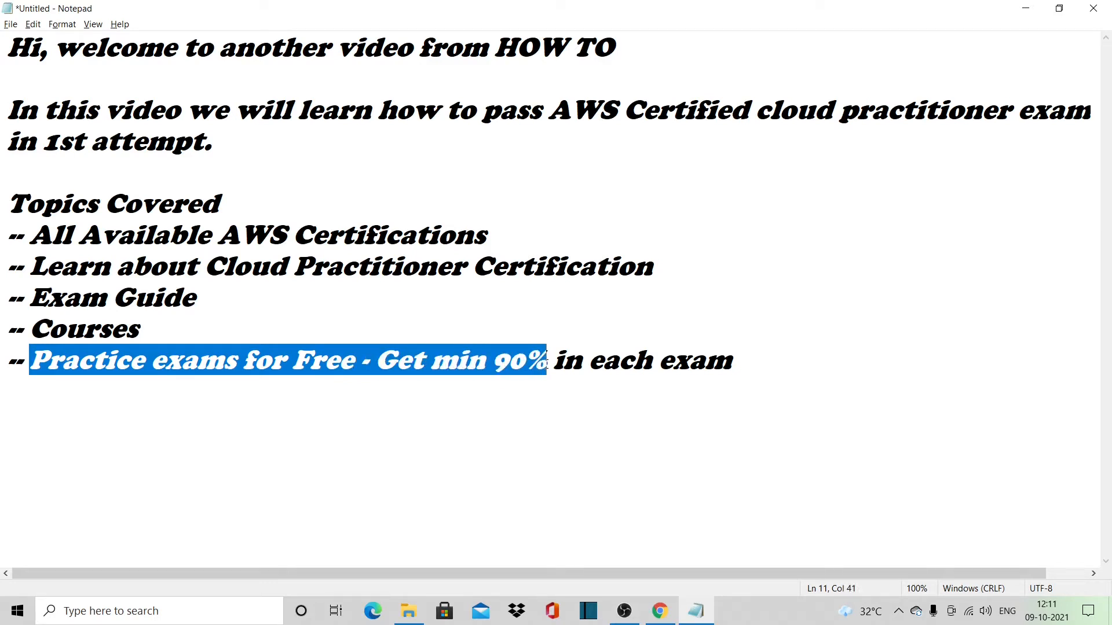
{"action": "left_click", "coordinate": [140, 329]}
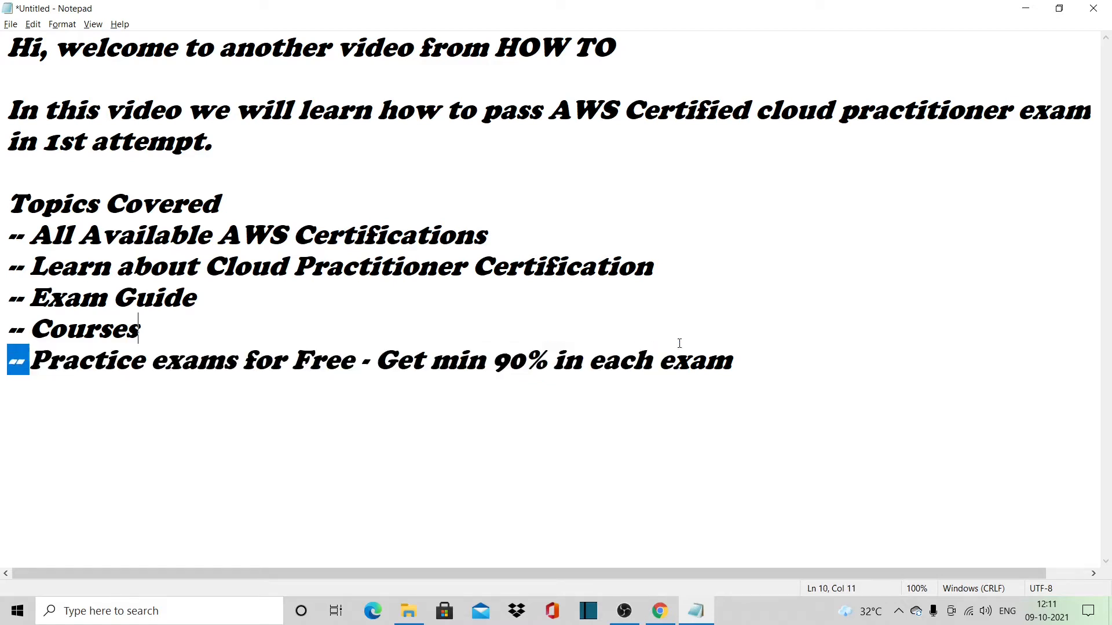
{"action": "left_click_drag", "start_coordinate": [31, 359], "coordinate": [730, 360]}
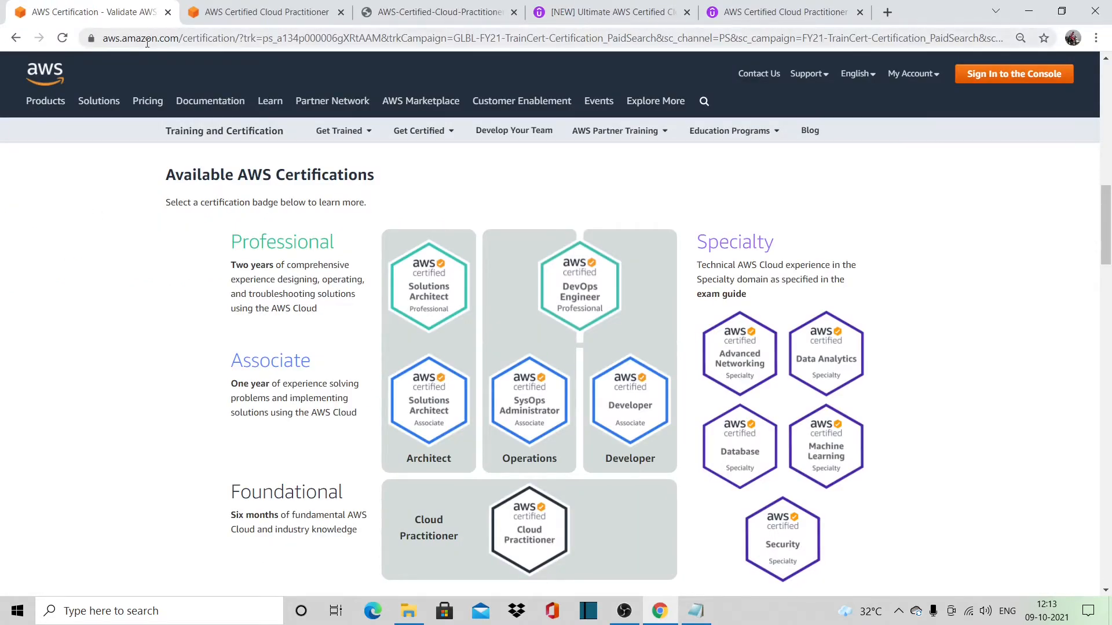
{"action": "mouse_move", "coordinate": [208, 411]}
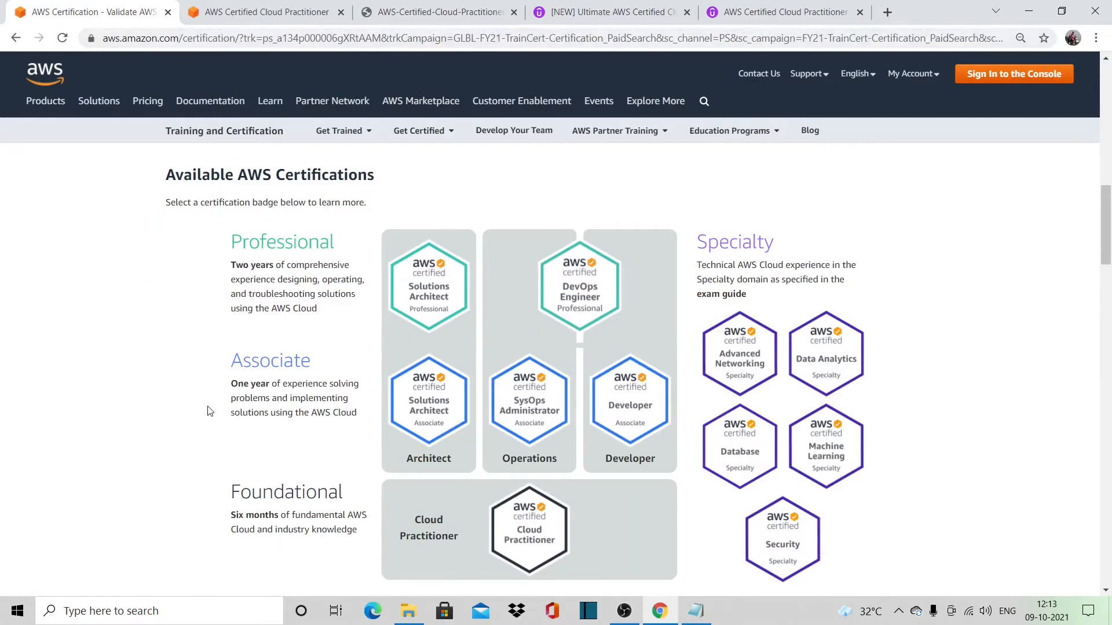
{"action": "mouse_move", "coordinate": [291, 512]}
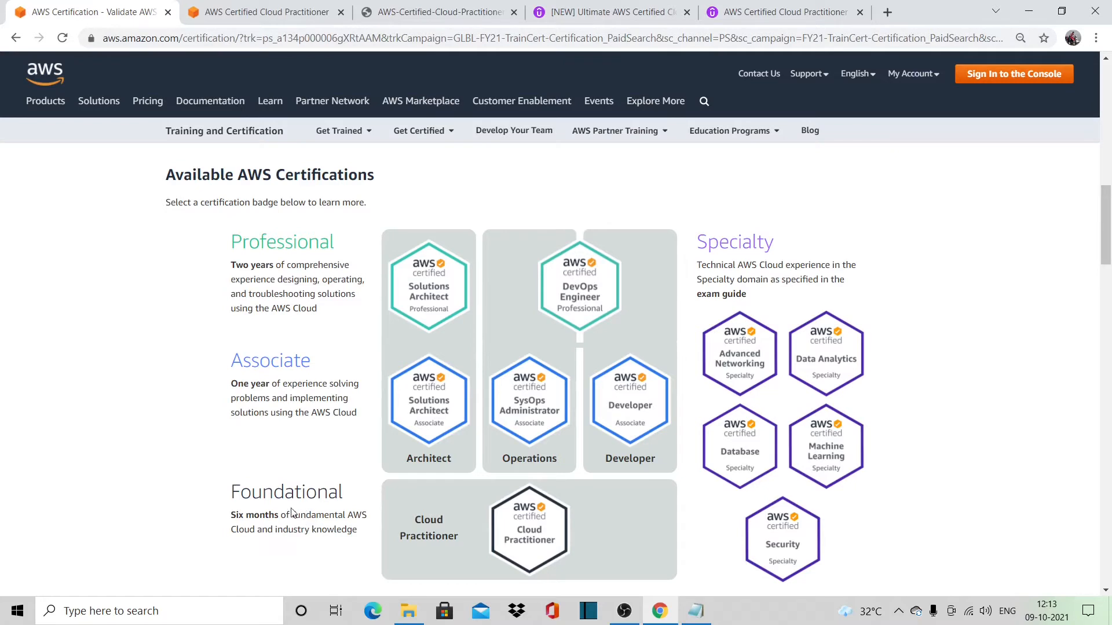
{"action": "mouse_move", "coordinate": [238, 489]}
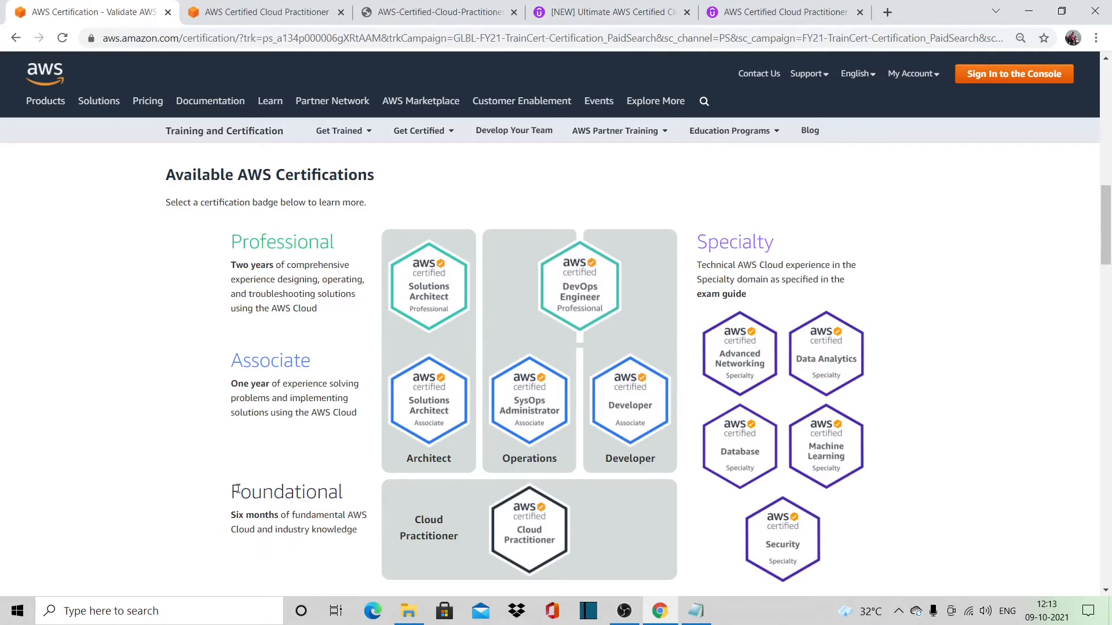
Highlight the Foundational level description and go to the Cloud Practitioner certification page.
{"action": "left_click_drag", "start_coordinate": [230, 491], "coordinate": [348, 515]}
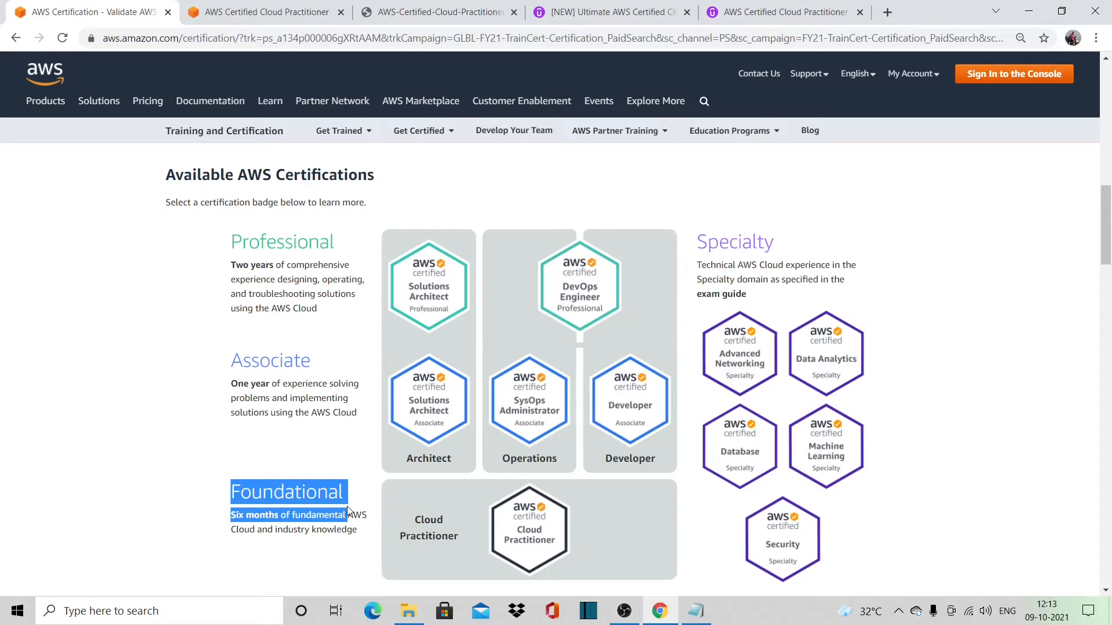
{"action": "mouse_move", "coordinate": [529, 515]}
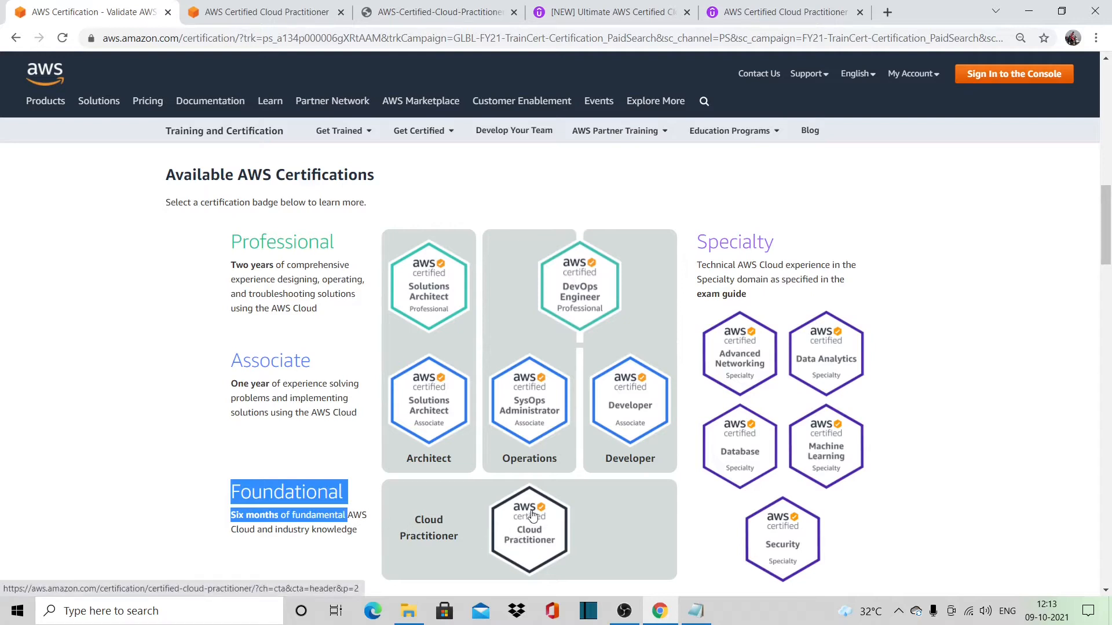
{"action": "mouse_move", "coordinate": [529, 543]}
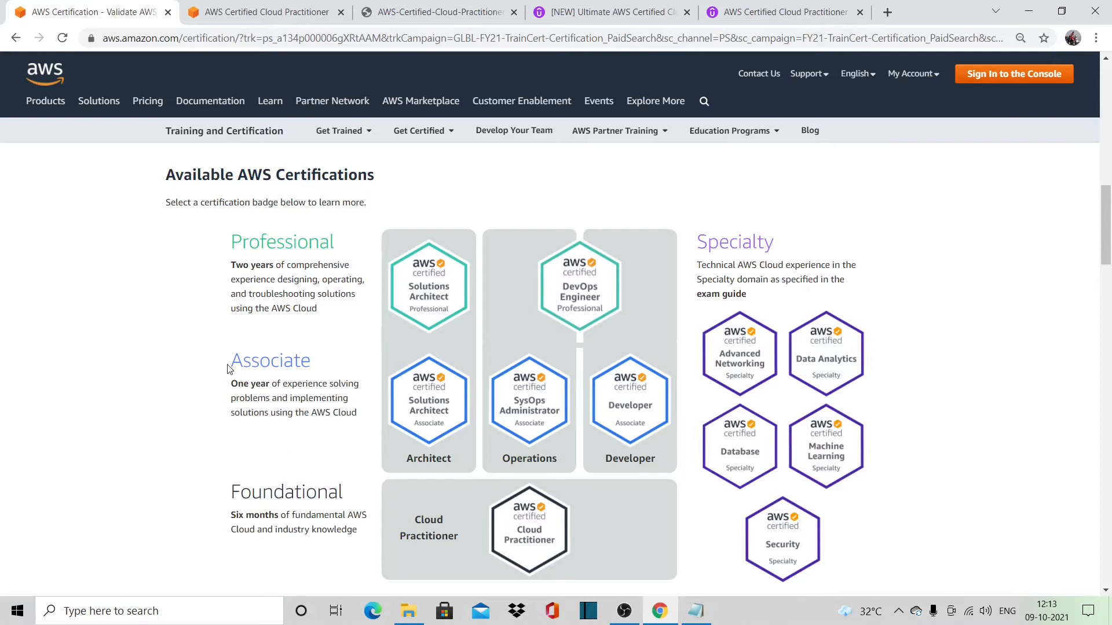
{"action": "mouse_move", "coordinate": [420, 458]}
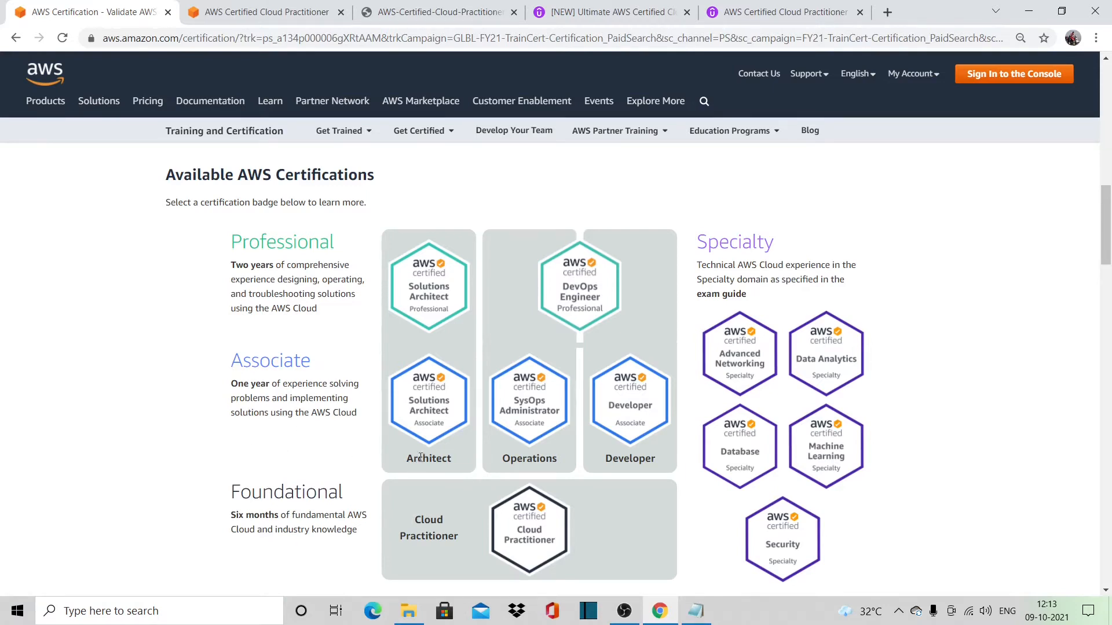
{"action": "mouse_move", "coordinate": [659, 459]}
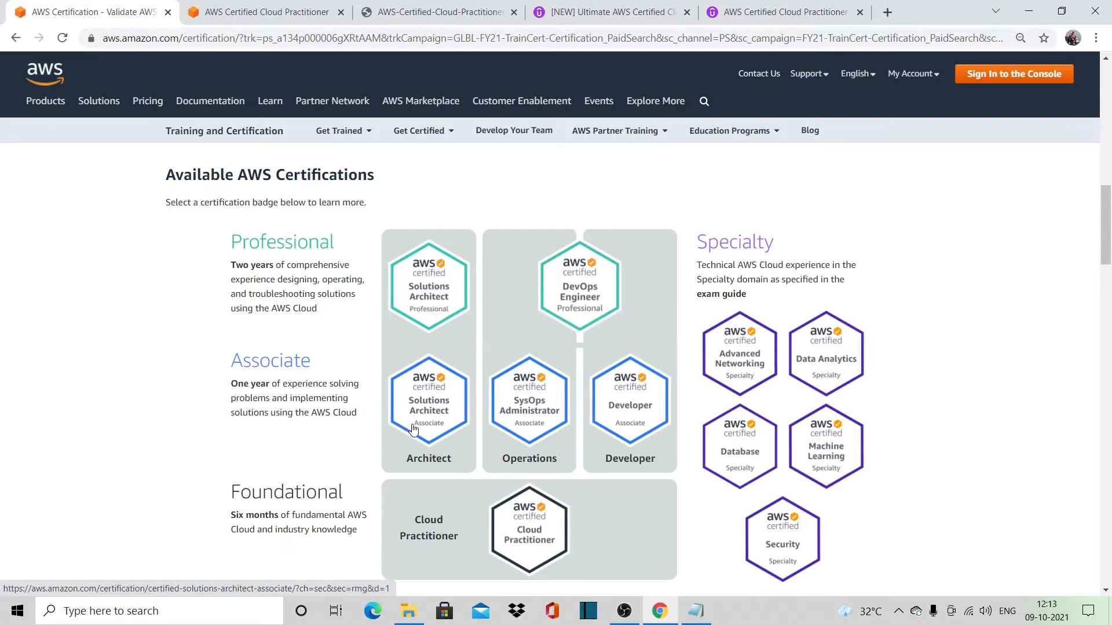
{"action": "mouse_move", "coordinate": [600, 314]}
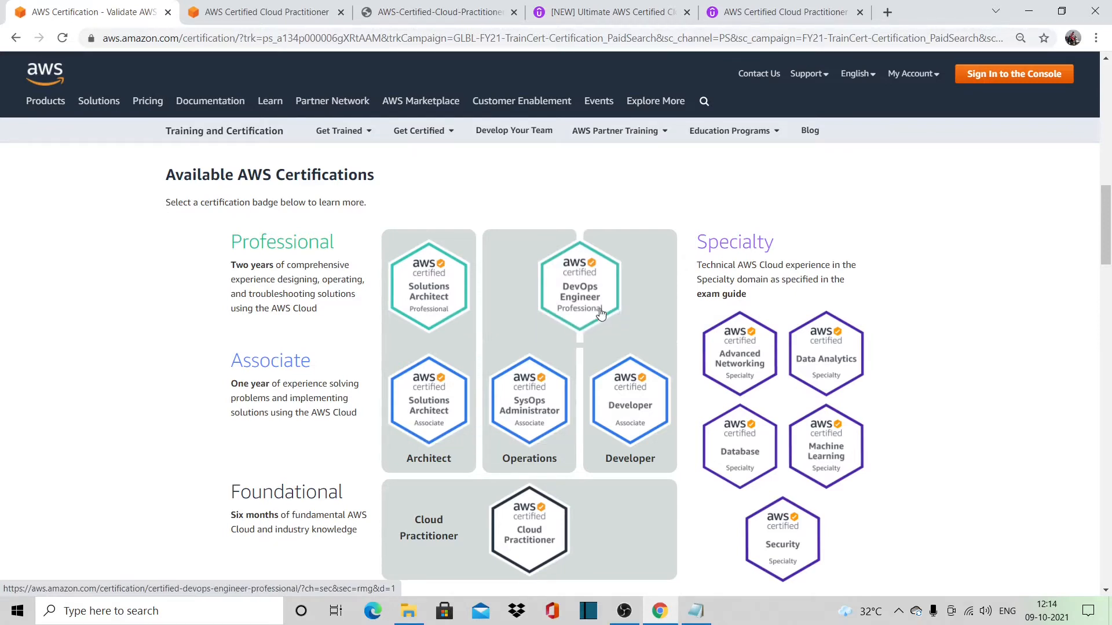
{"action": "mouse_move", "coordinate": [598, 312]}
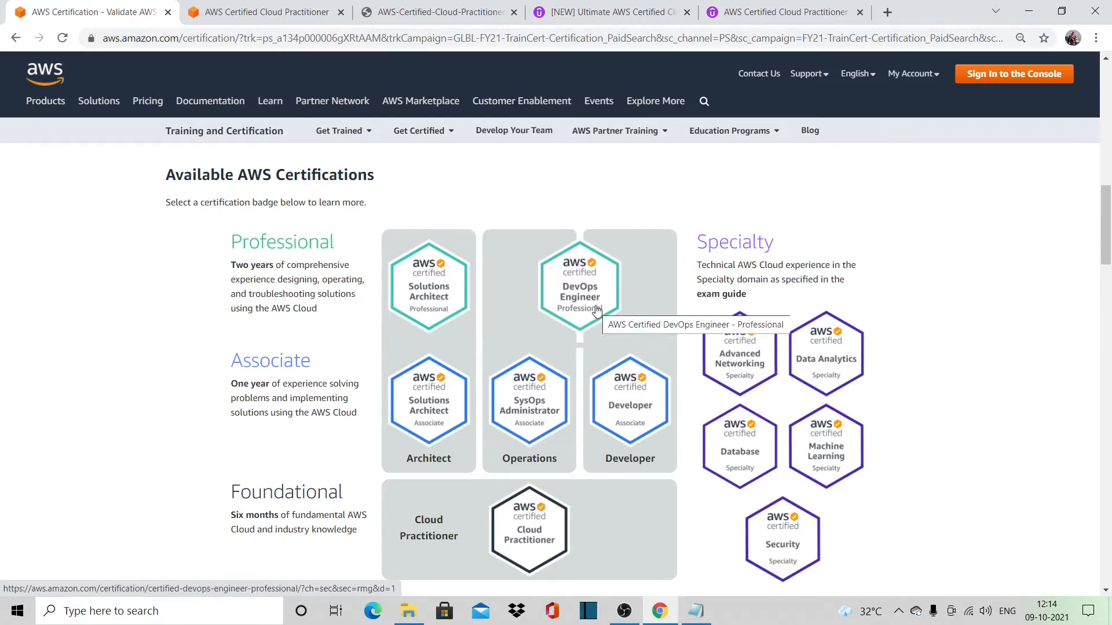
{"action": "mouse_move", "coordinate": [713, 240]}
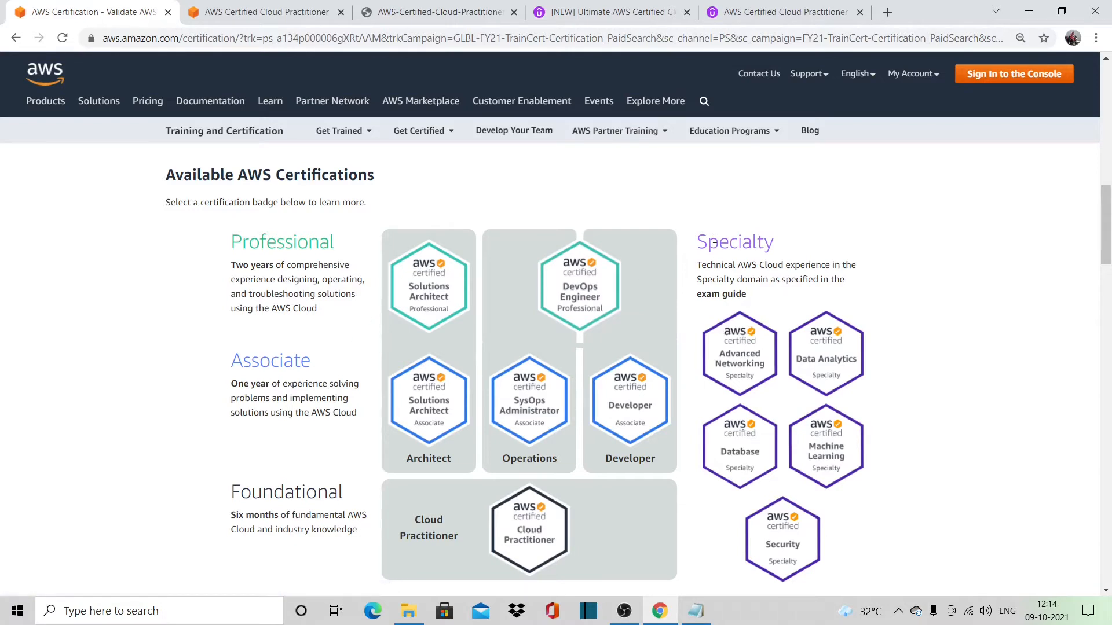
{"action": "mouse_move", "coordinate": [835, 559]}
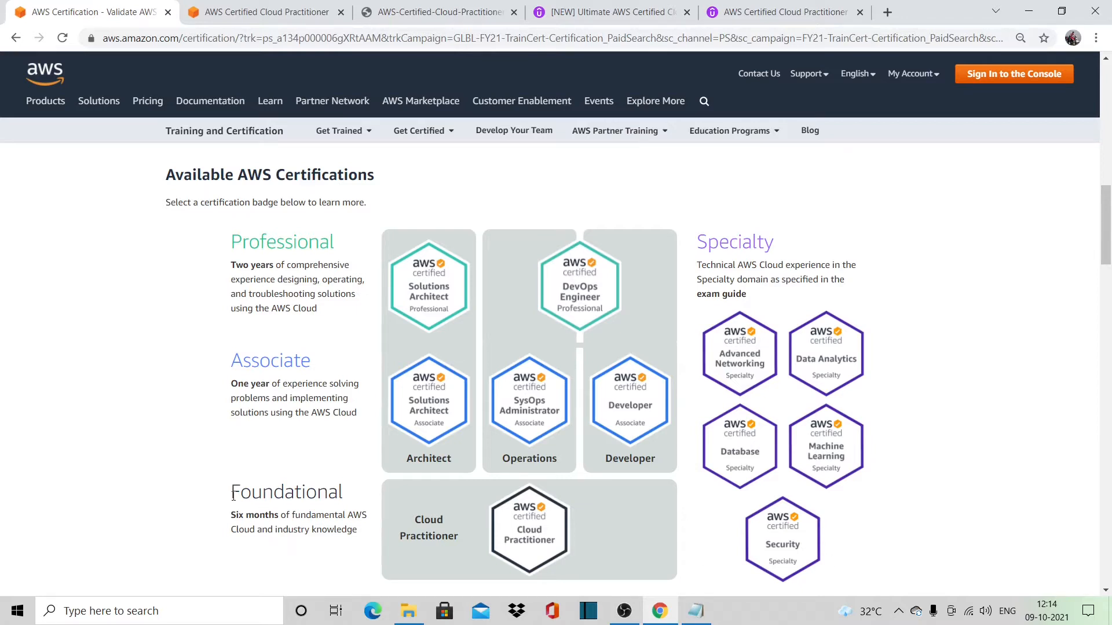
{"action": "left_click_drag", "start_coordinate": [233, 489], "coordinate": [357, 533]}
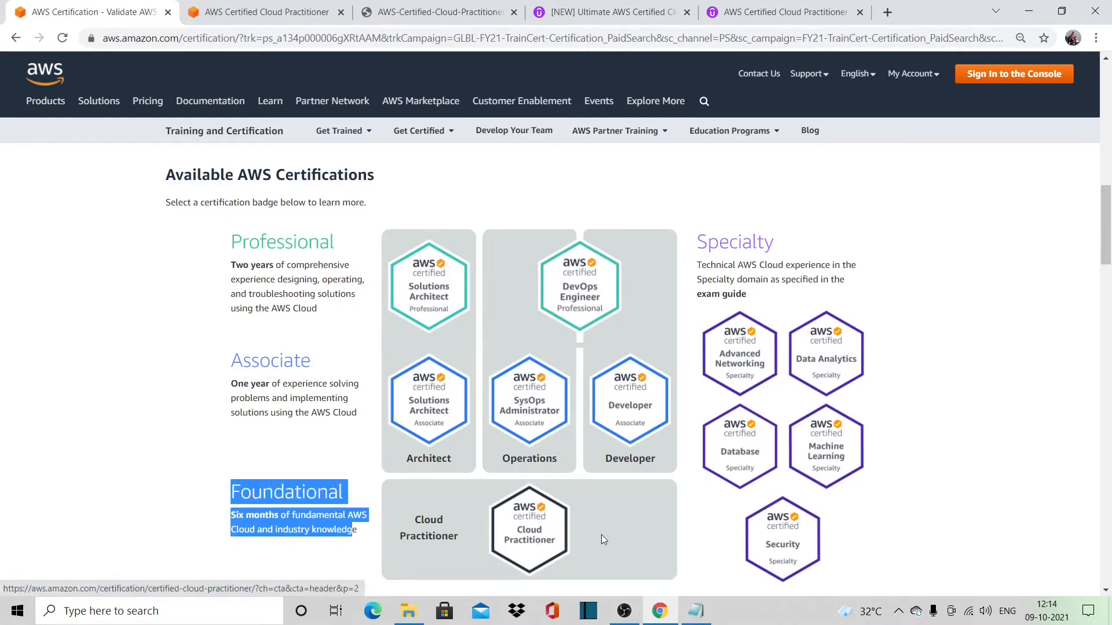
{"action": "left_click", "coordinate": [529, 528]}
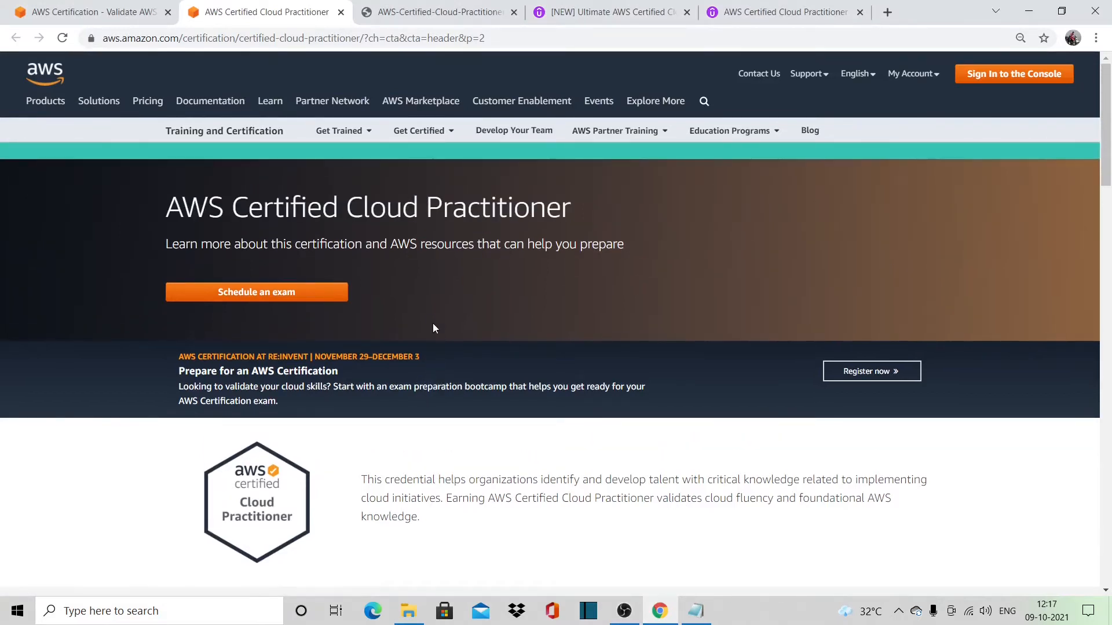
{"action": "mouse_move", "coordinate": [323, 303]}
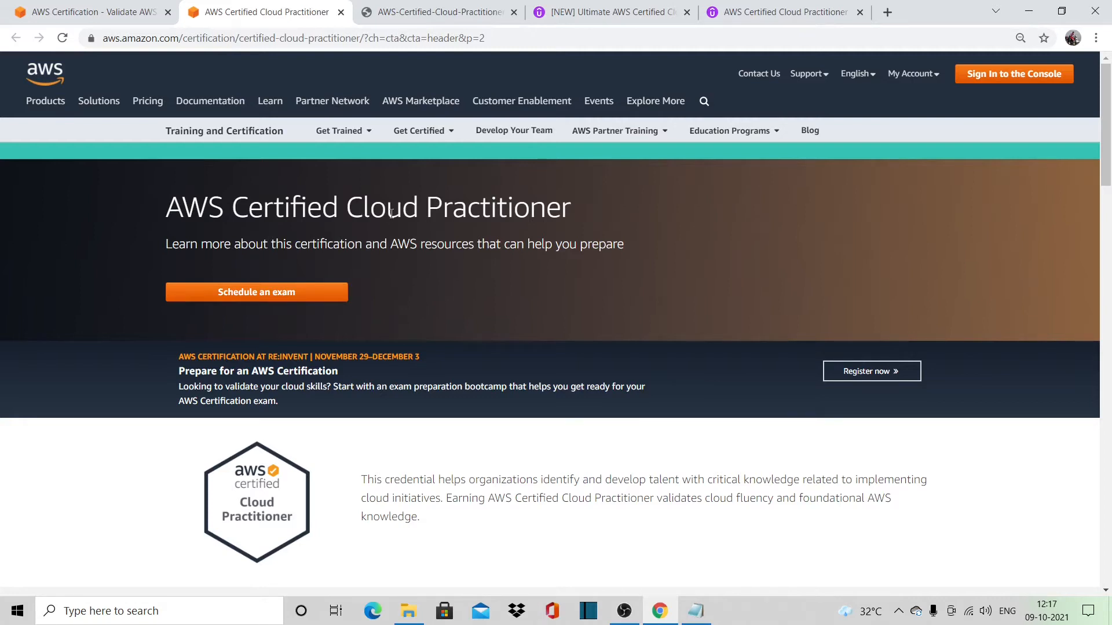
{"action": "mouse_move", "coordinate": [476, 437]}
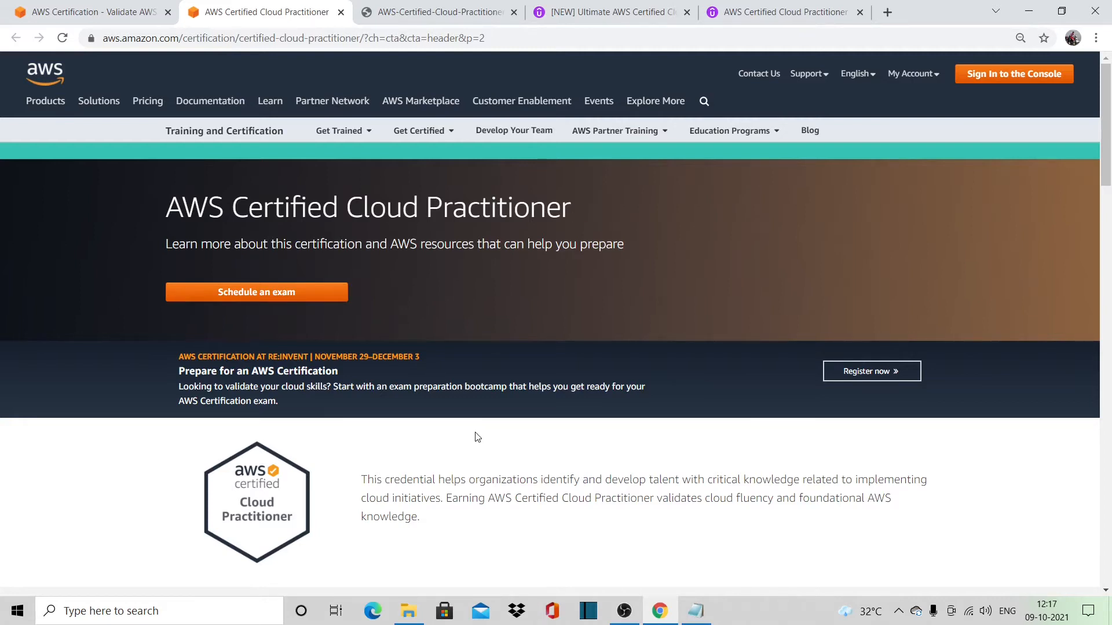
{"action": "mouse_move", "coordinate": [348, 426]}
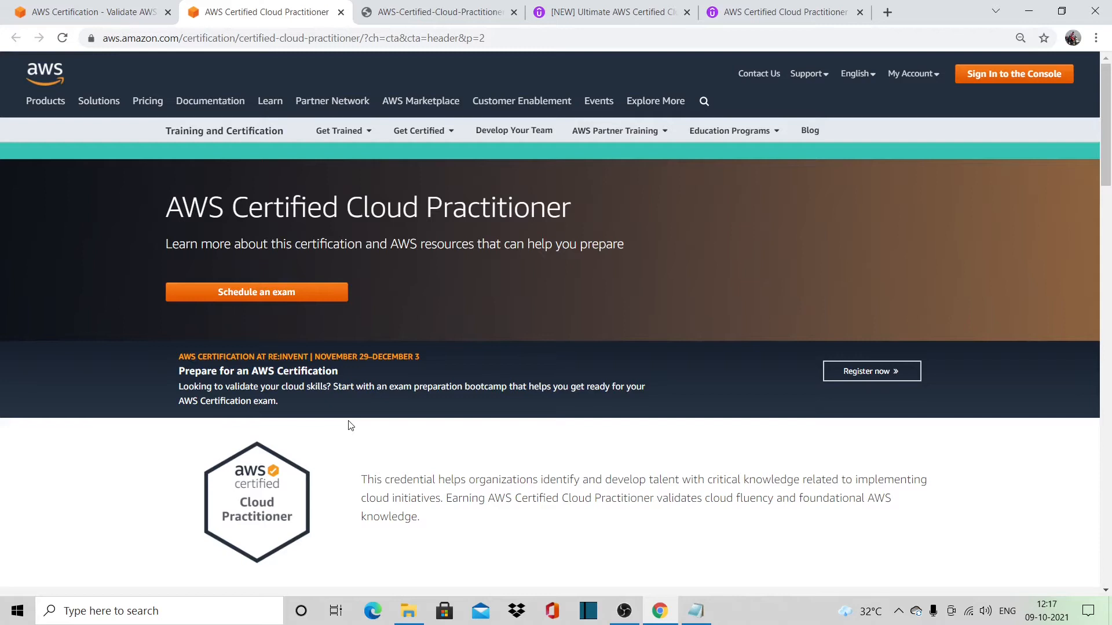
{"action": "mouse_move", "coordinate": [408, 461]}
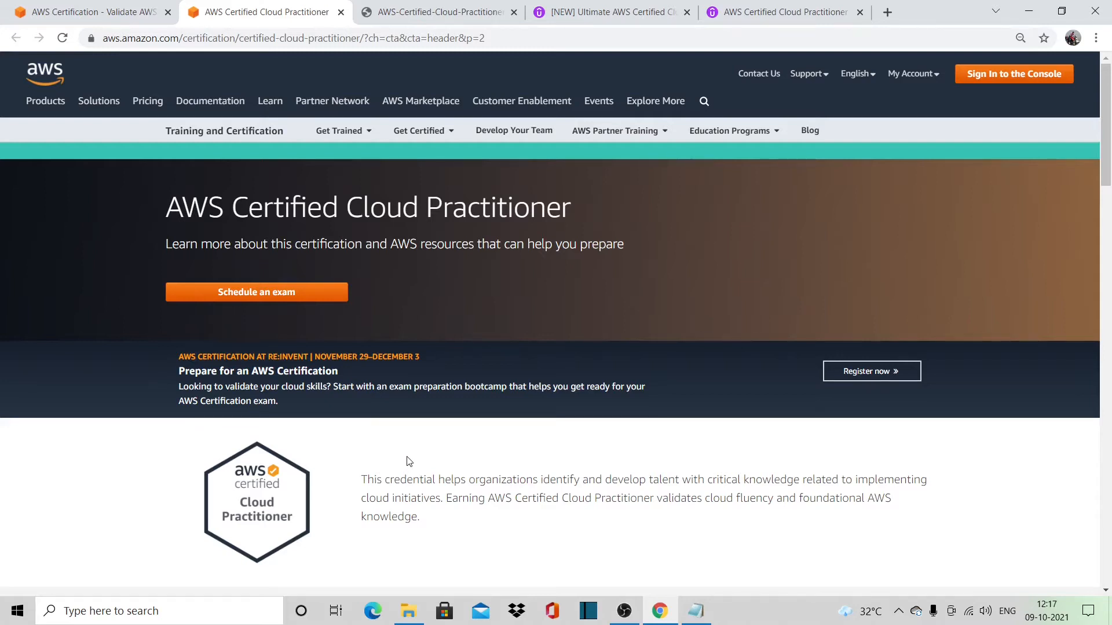
{"action": "mouse_move", "coordinate": [434, 426]}
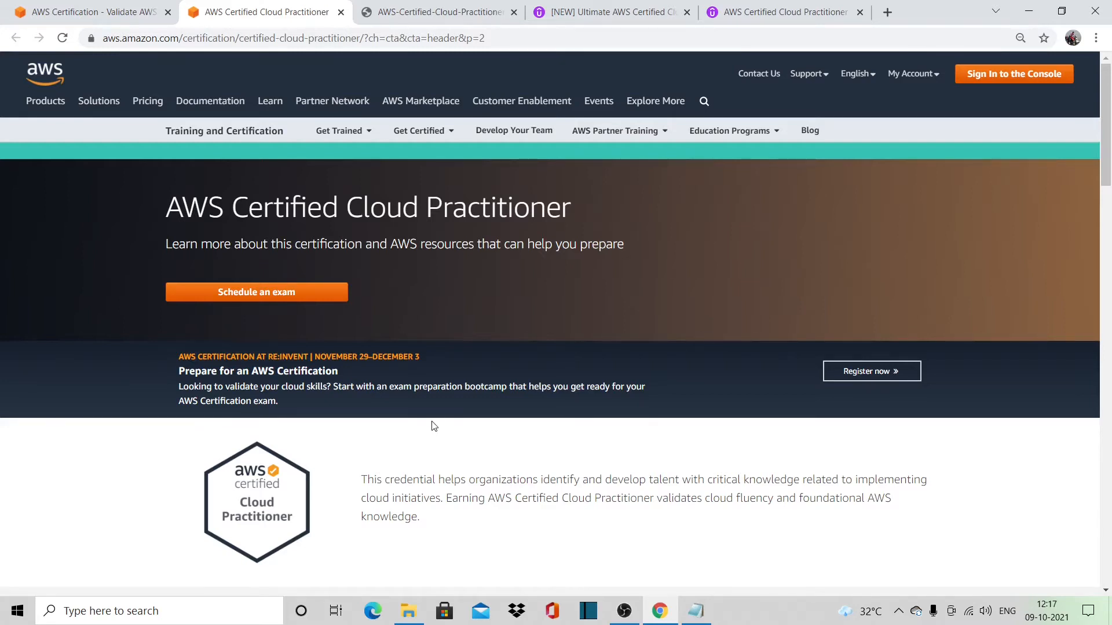
{"action": "mouse_move", "coordinate": [445, 418]}
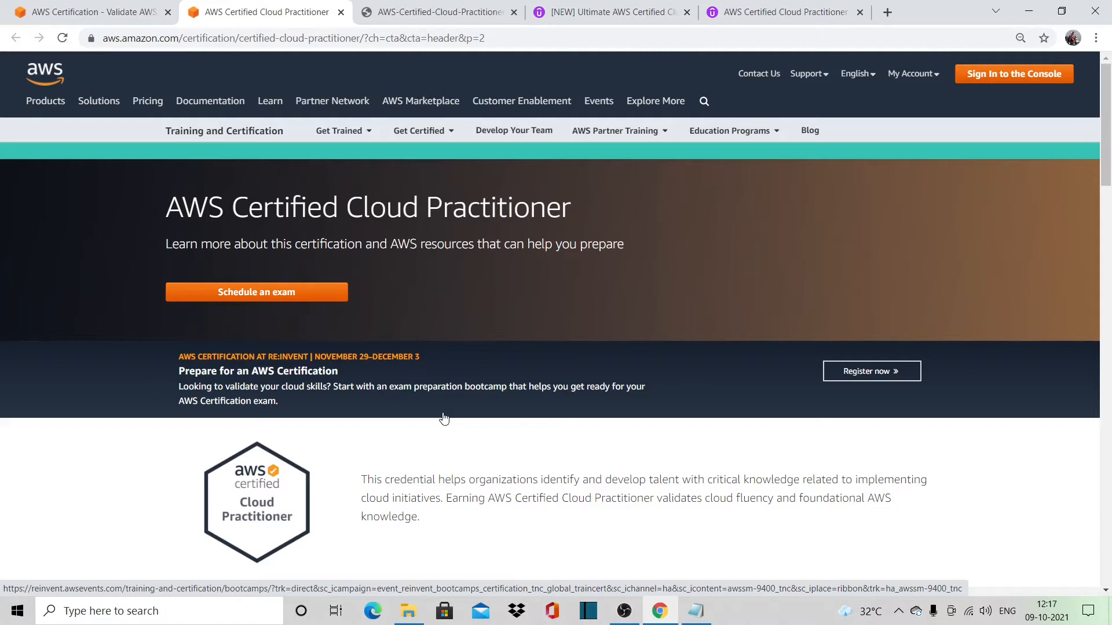
Scroll to the Exam overview and highlight the exam length and cost.
{"action": "scroll", "scroll_direction": "down", "scroll_amount": 3}
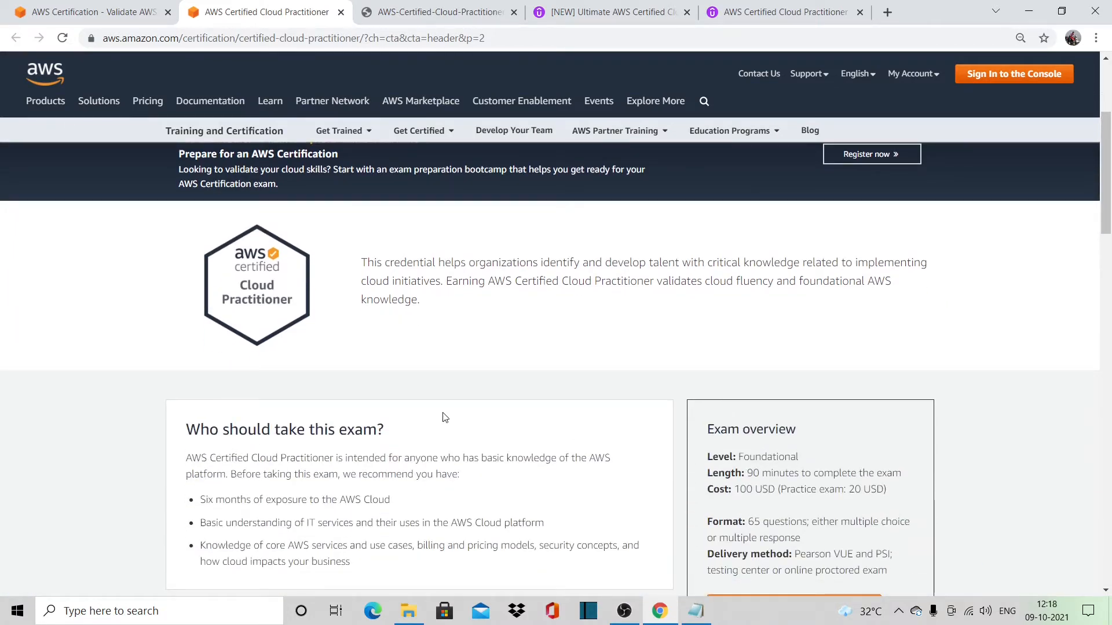
{"action": "scroll", "scroll_direction": "down", "scroll_amount": 3}
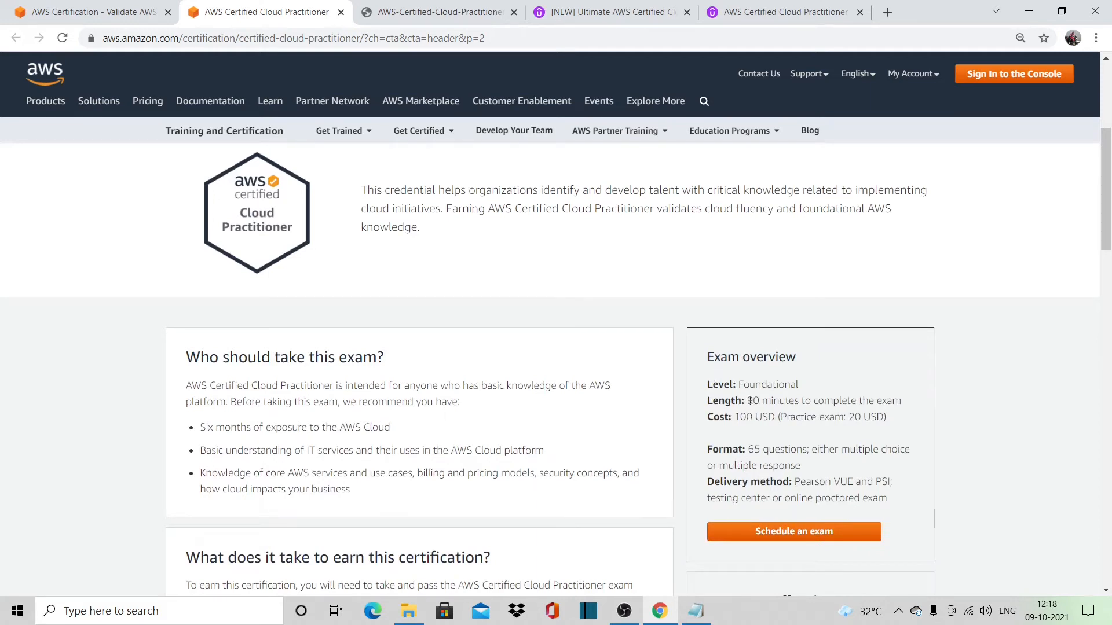
{"action": "left_click_drag", "start_coordinate": [707, 401], "coordinate": [773, 401]}
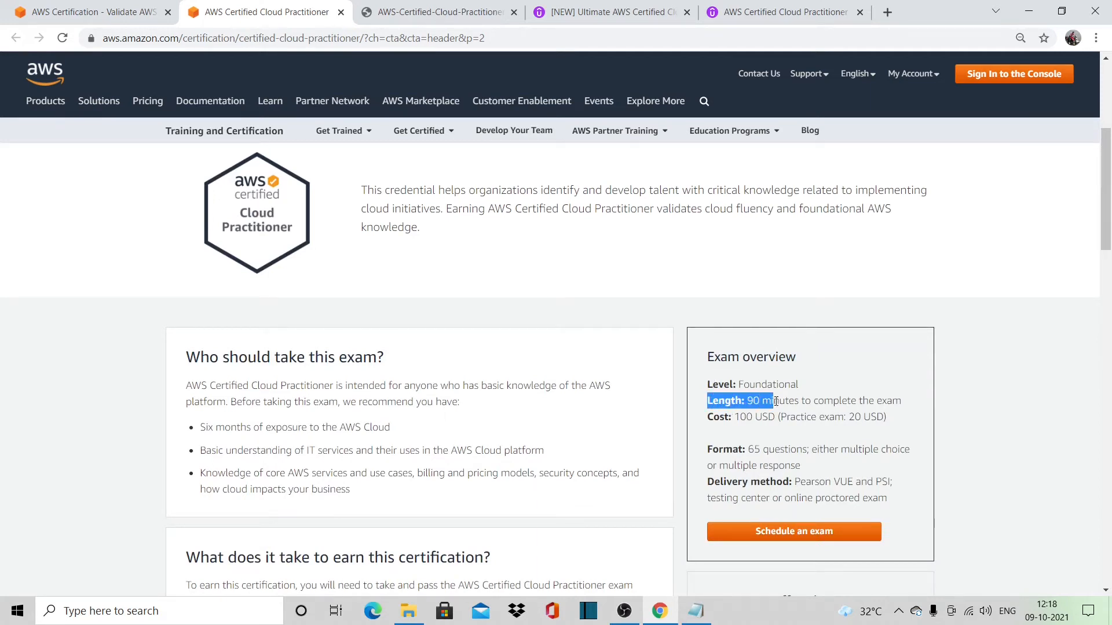
{"action": "left_click_drag", "start_coordinate": [774, 401], "coordinate": [886, 417]}
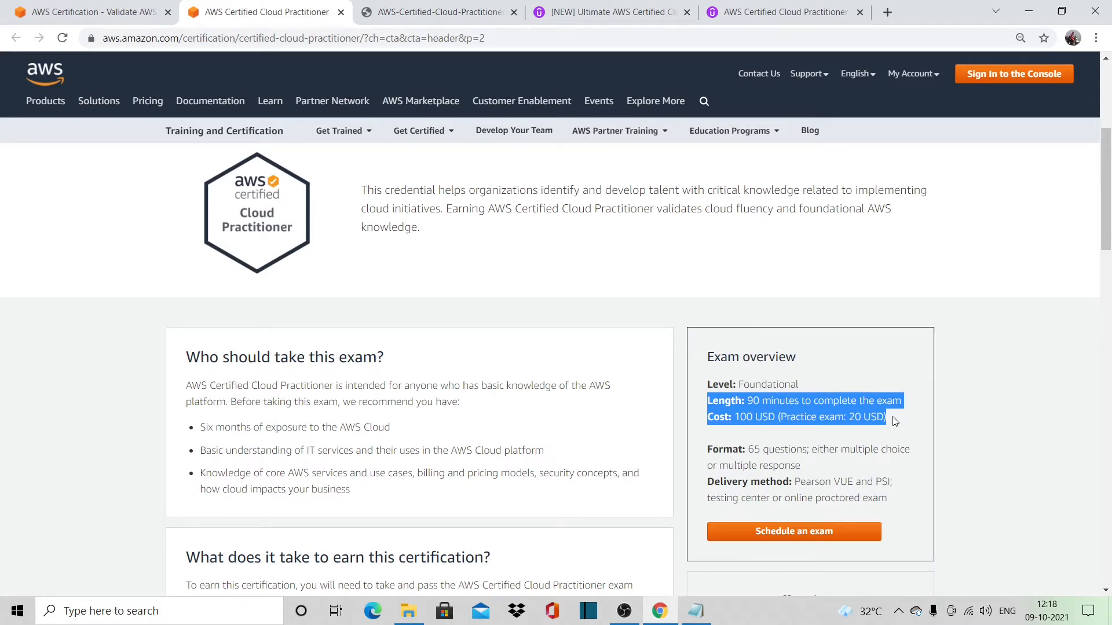
Highlight Pearson VUE and the testing center as delivery options.
{"action": "scroll", "scroll_direction": "down", "scroll_amount": 3}
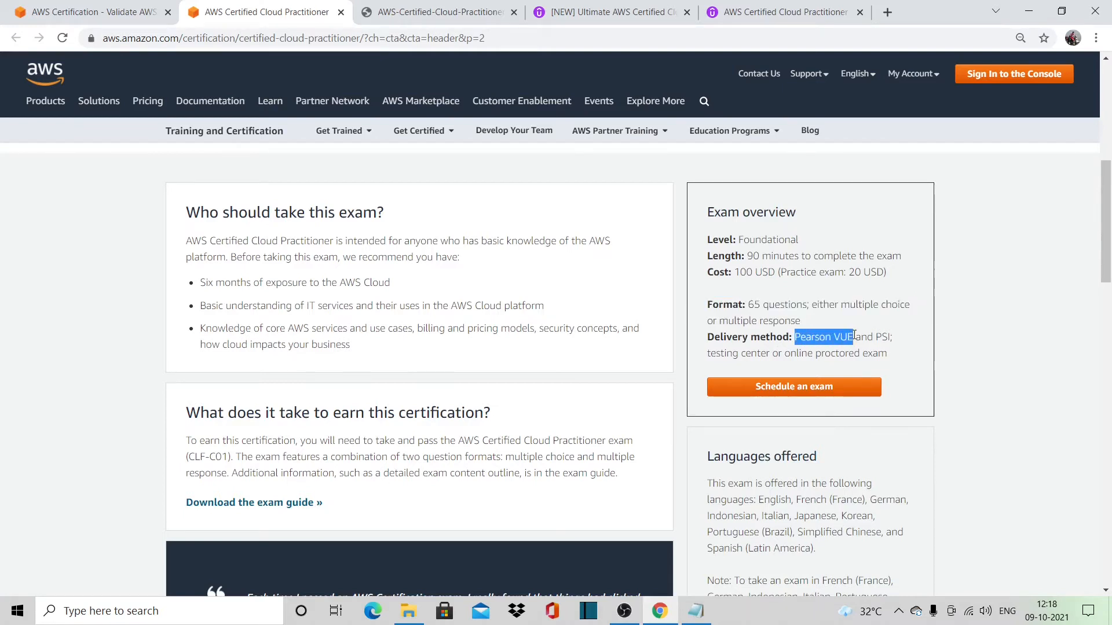
{"action": "left_click_drag", "start_coordinate": [854, 337], "coordinate": [890, 338]}
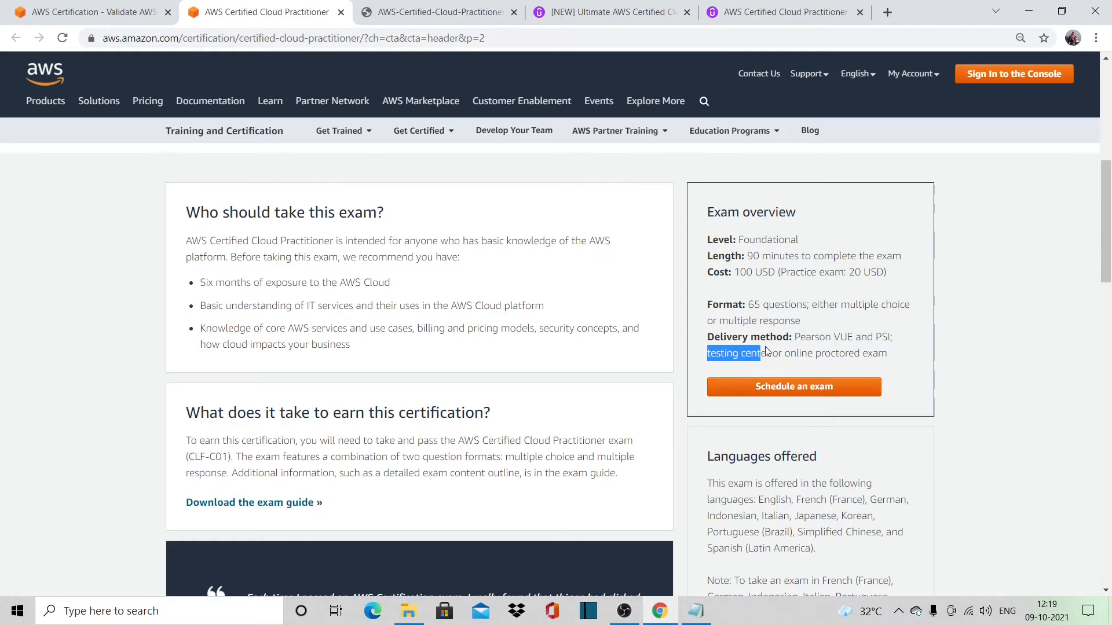
{"action": "left_click_drag", "start_coordinate": [734, 353], "coordinate": [883, 353]}
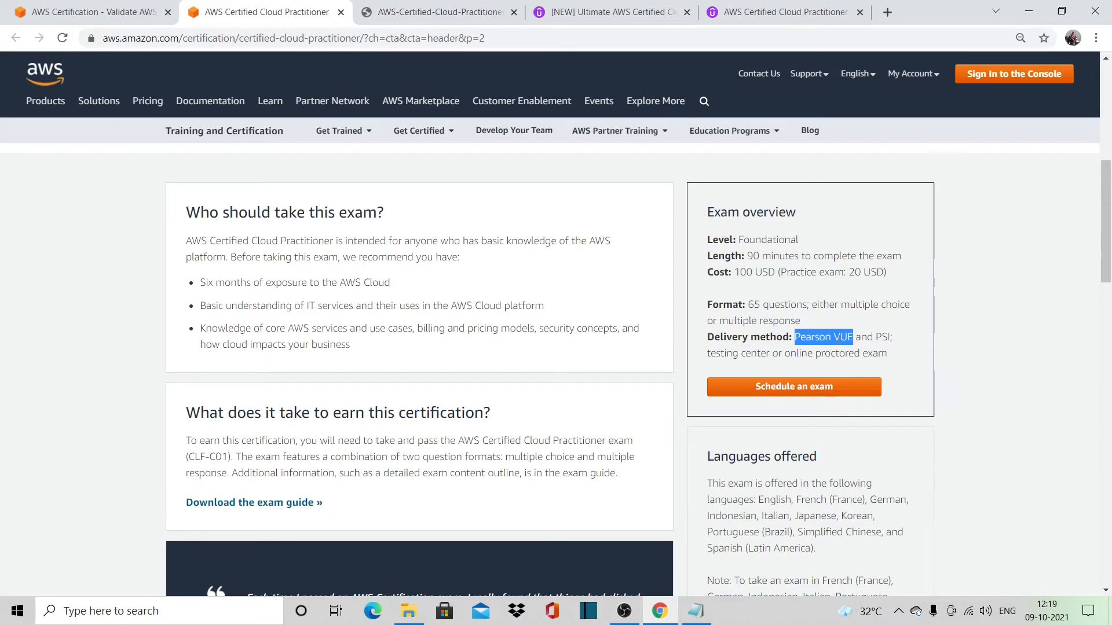
Scroll to 'What does it take to earn this certification?' with the exam guide download link.
{"action": "scroll", "scroll_direction": "down", "scroll_amount": 3}
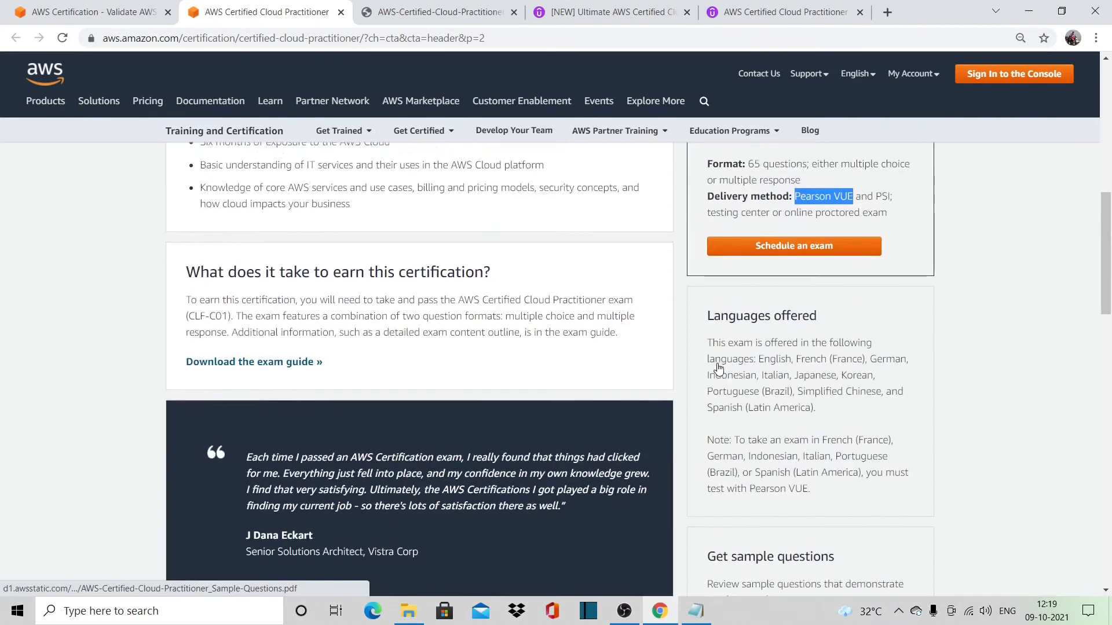
{"action": "scroll", "scroll_direction": "up", "scroll_amount": 3}
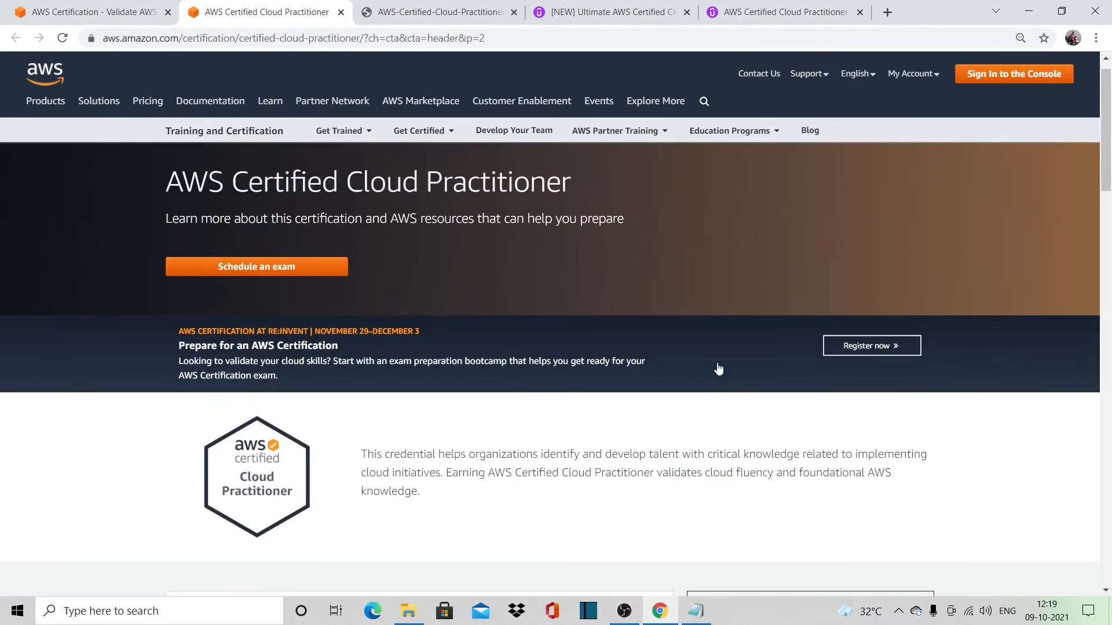
{"action": "scroll", "scroll_direction": "down", "scroll_amount": 3}
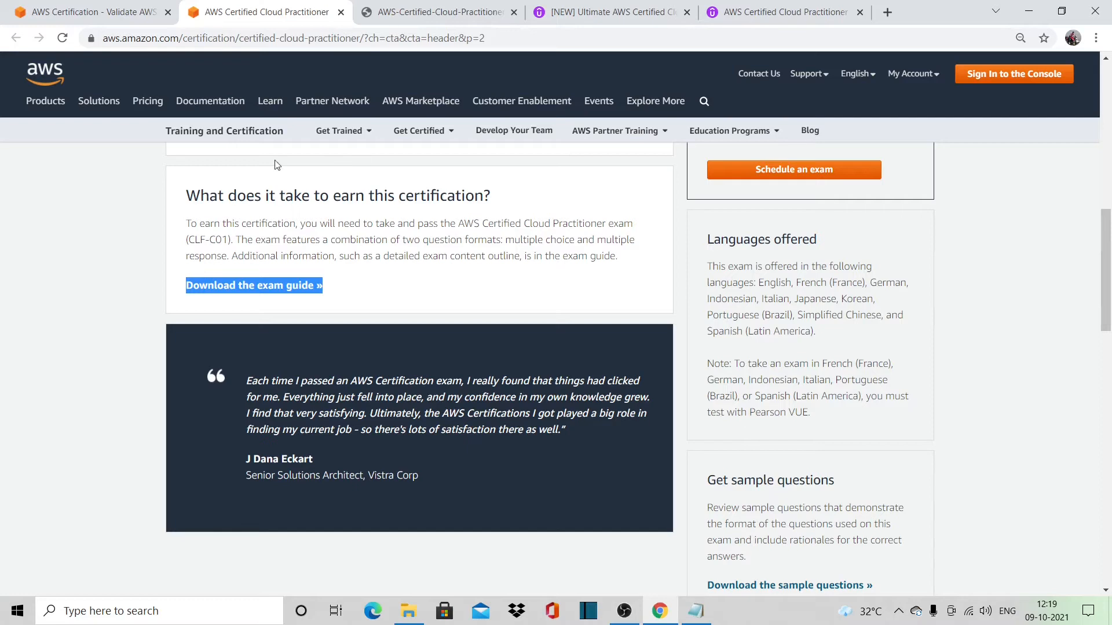
{"action": "left_click", "coordinate": [433, 12]}
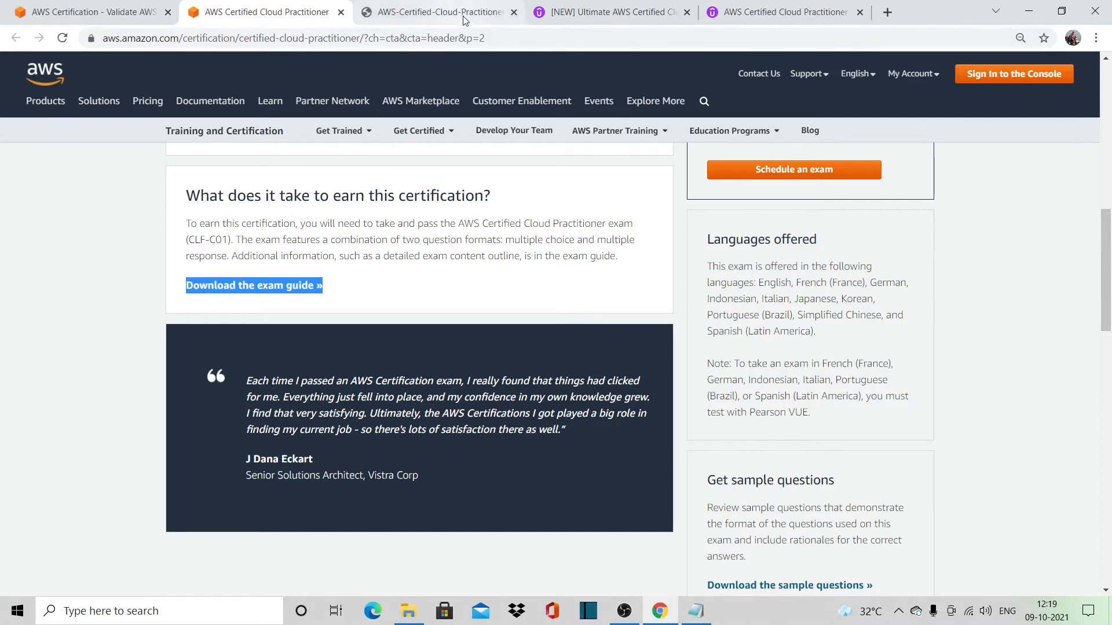
Show the Exam Guide PDF's domain weightings and Domain 1: Cloud Concepts.
{"action": "left_click", "coordinate": [253, 285]}
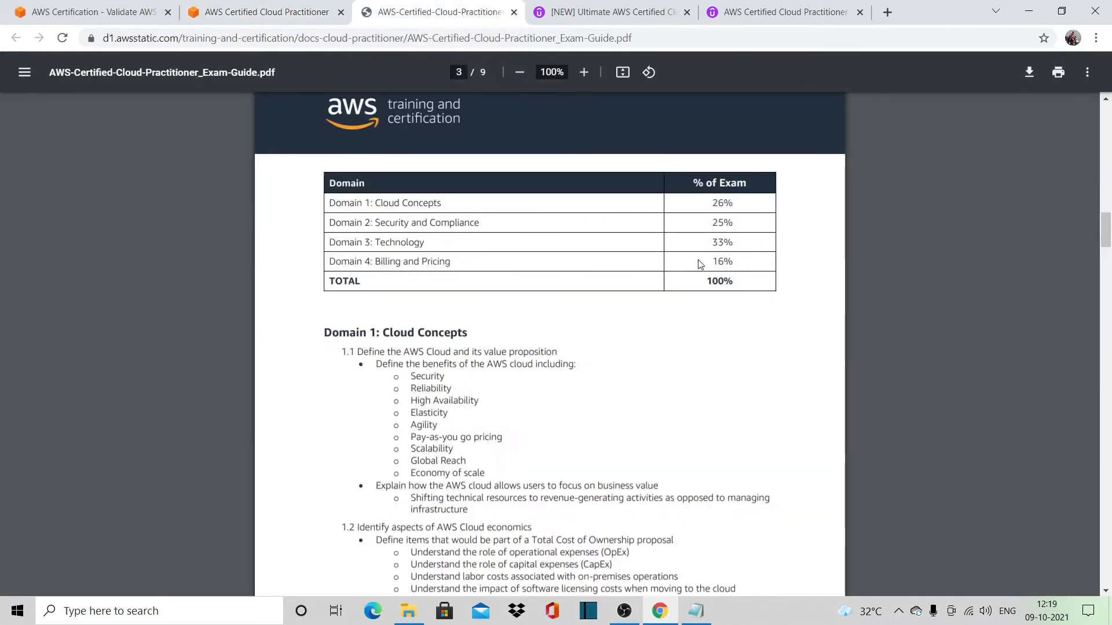
{"action": "mouse_move", "coordinate": [688, 259]}
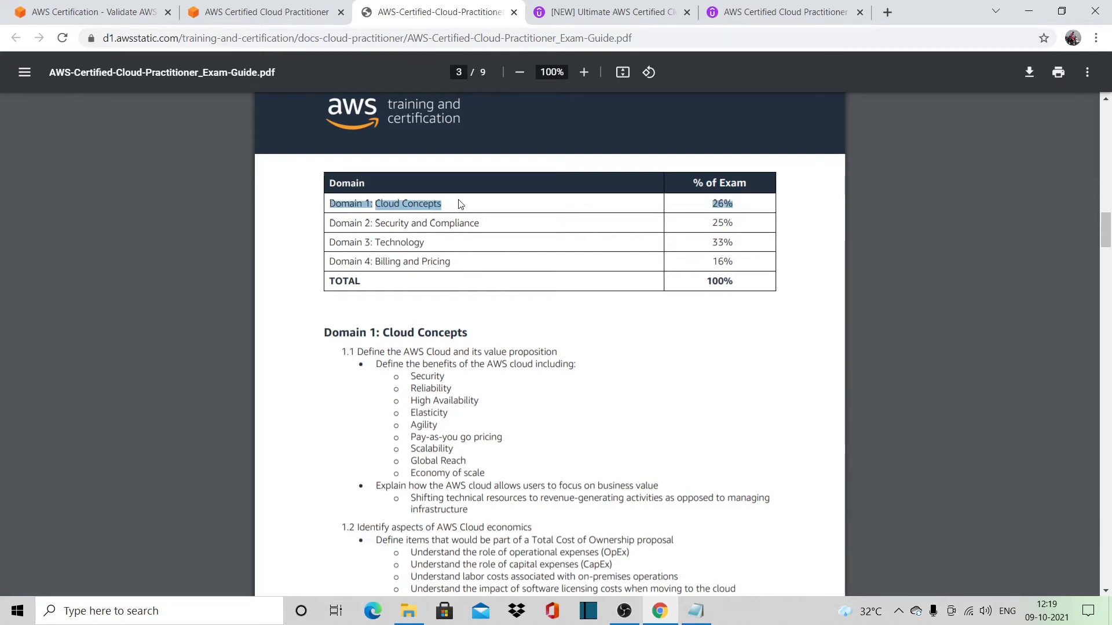
{"action": "mouse_move", "coordinate": [488, 216]}
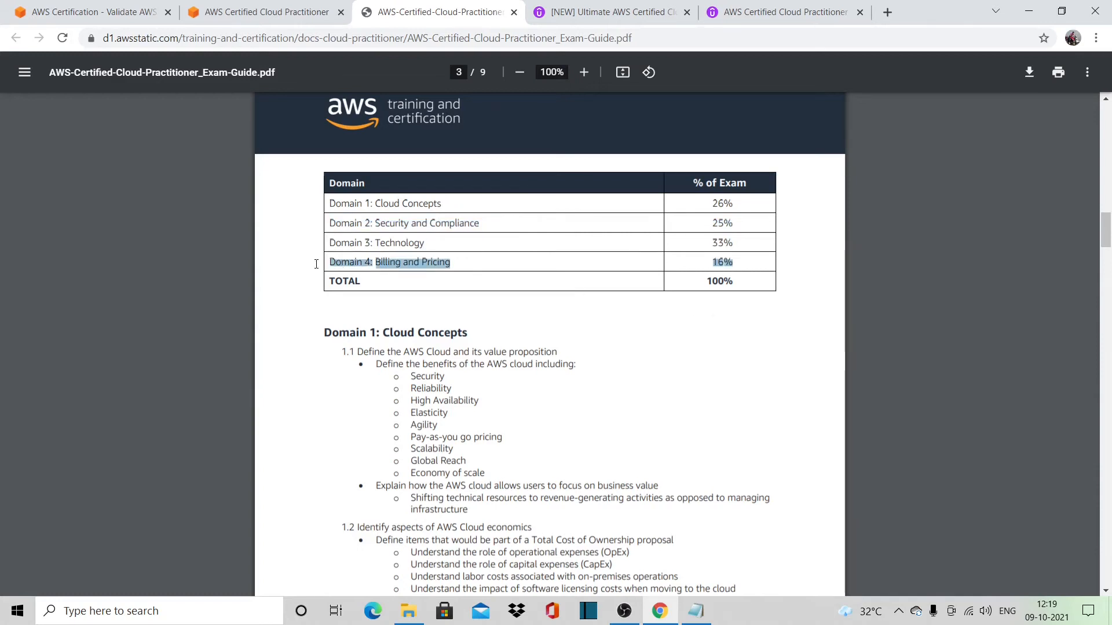
{"action": "mouse_move", "coordinate": [623, 296]}
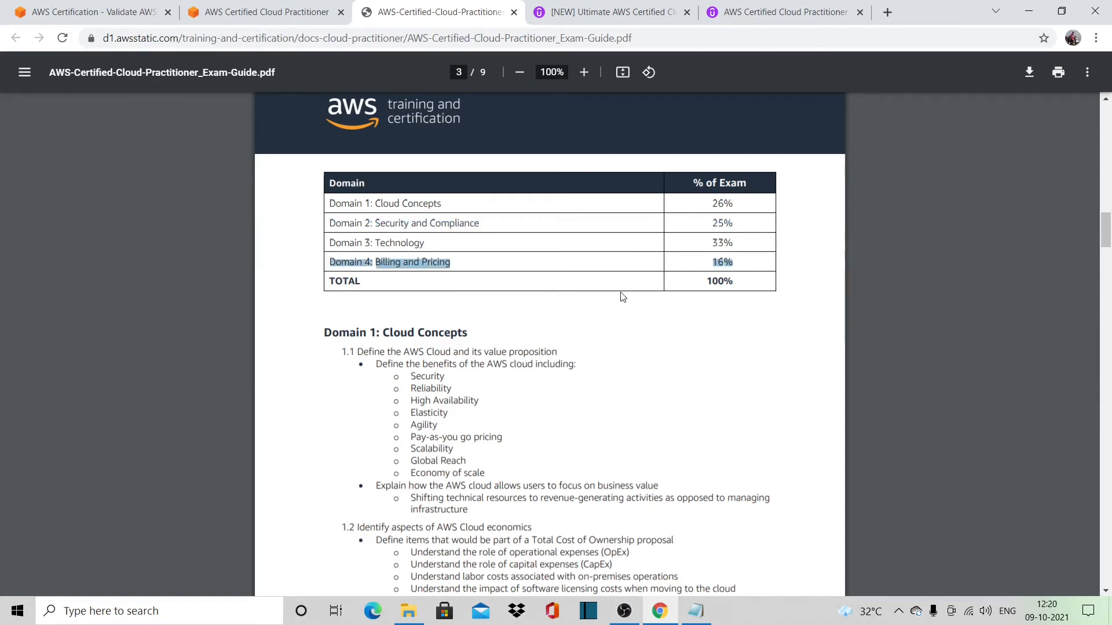
Scroll through exam guide pages 3–8 on domains and services, then view the Ultimate AWS Udemy course.
{"action": "scroll", "scroll_direction": "down", "scroll_amount": 3}
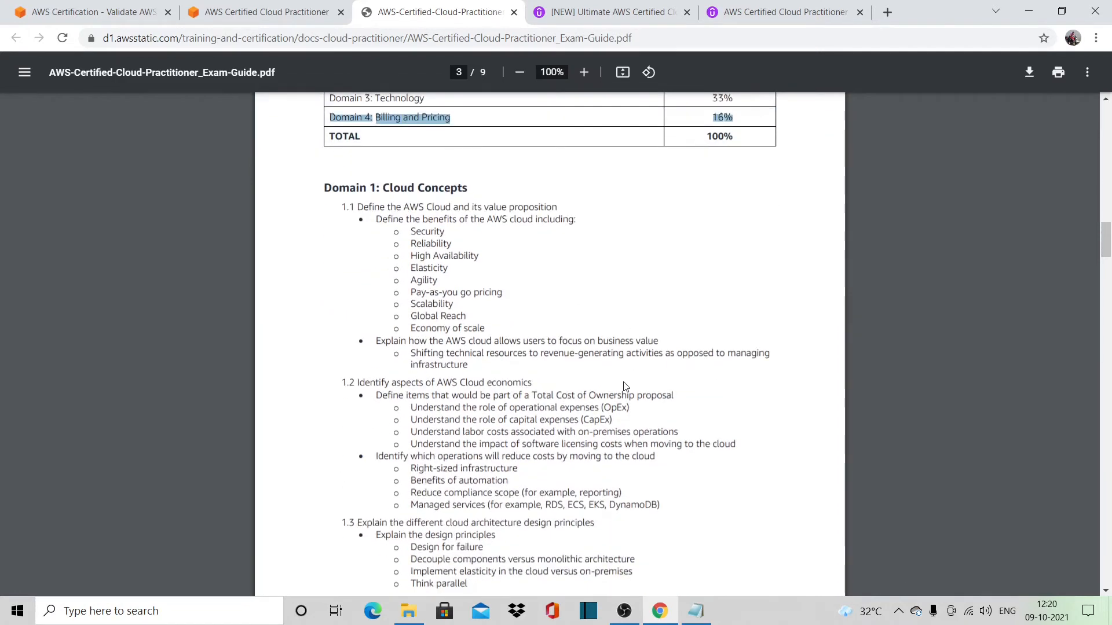
{"action": "mouse_move", "coordinate": [369, 189]}
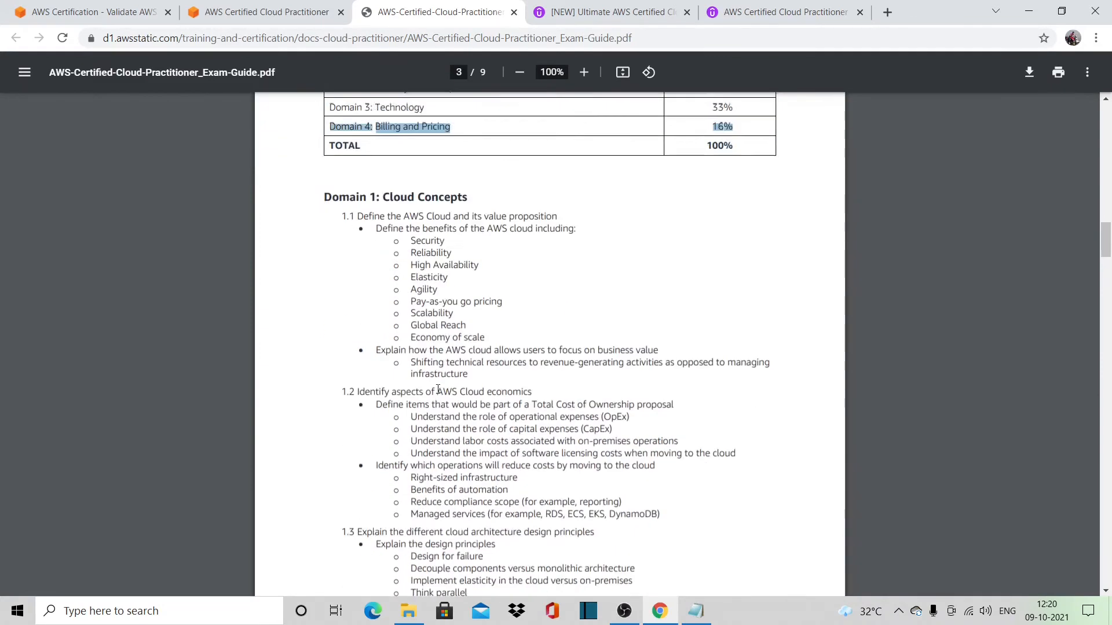
{"action": "scroll", "scroll_direction": "down", "scroll_amount": 3}
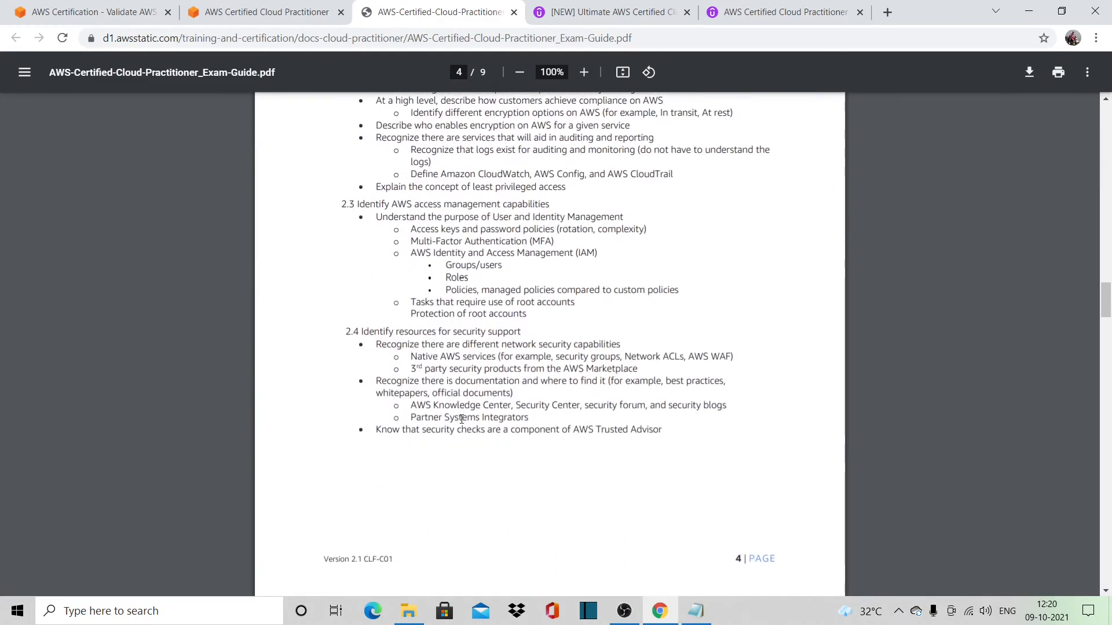
{"action": "scroll", "scroll_direction": "down", "scroll_amount": 3}
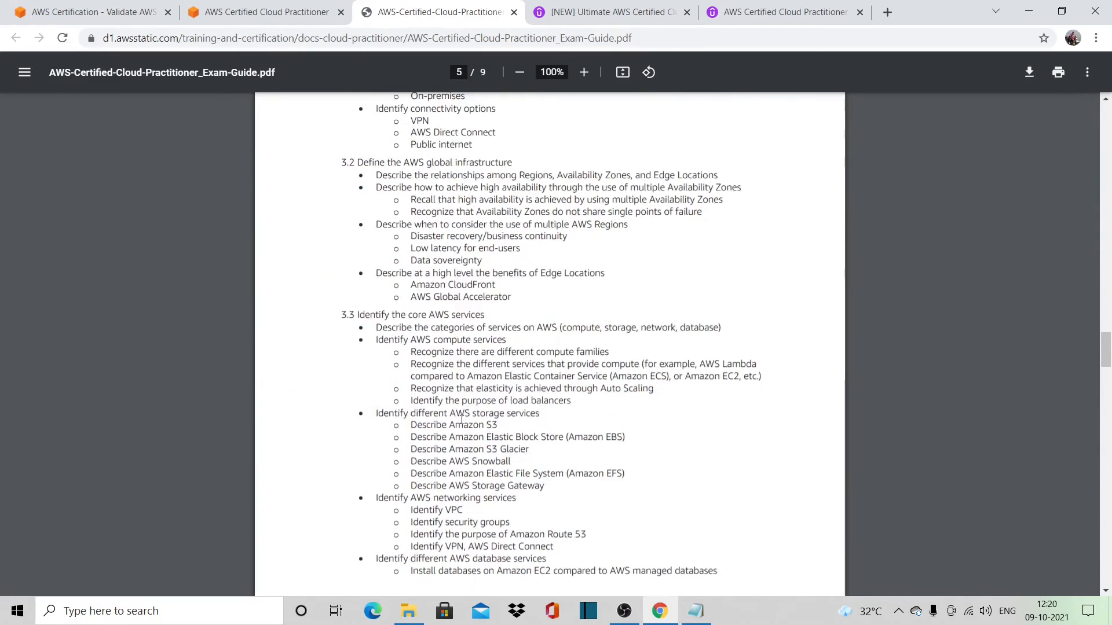
{"action": "scroll", "scroll_direction": "down", "scroll_amount": 3}
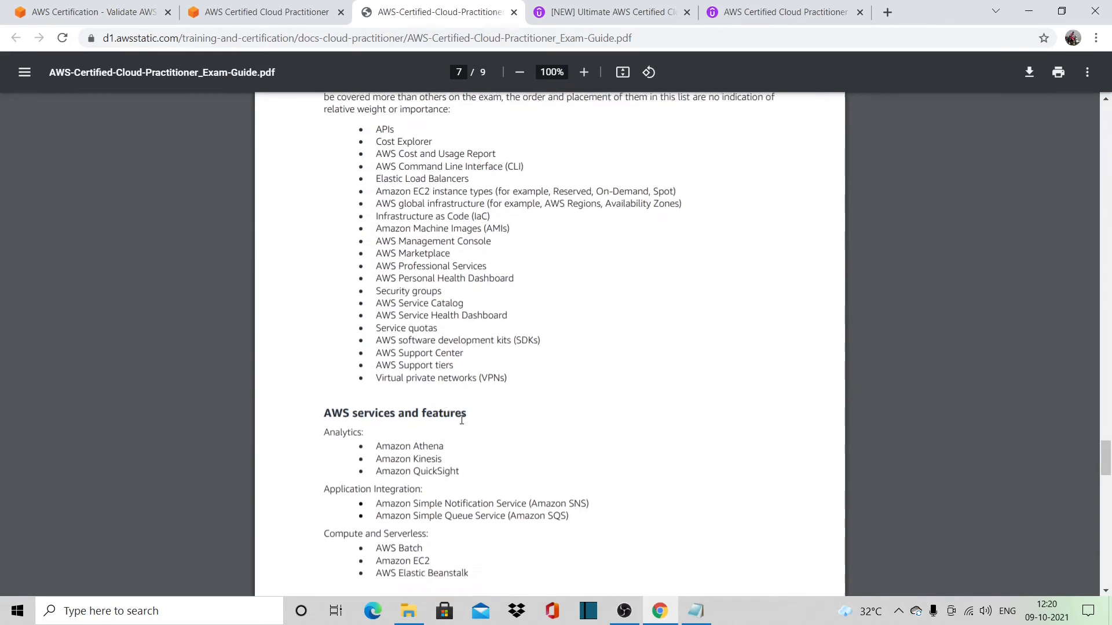
{"action": "scroll", "scroll_direction": "down", "scroll_amount": 3}
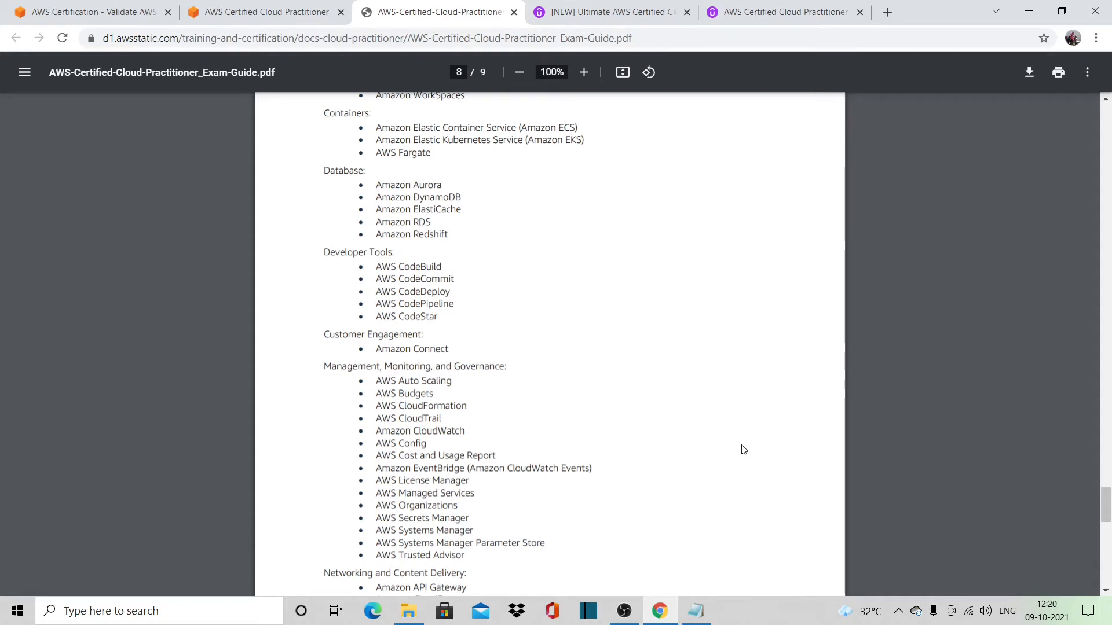
{"action": "left_click", "coordinate": [694, 610]}
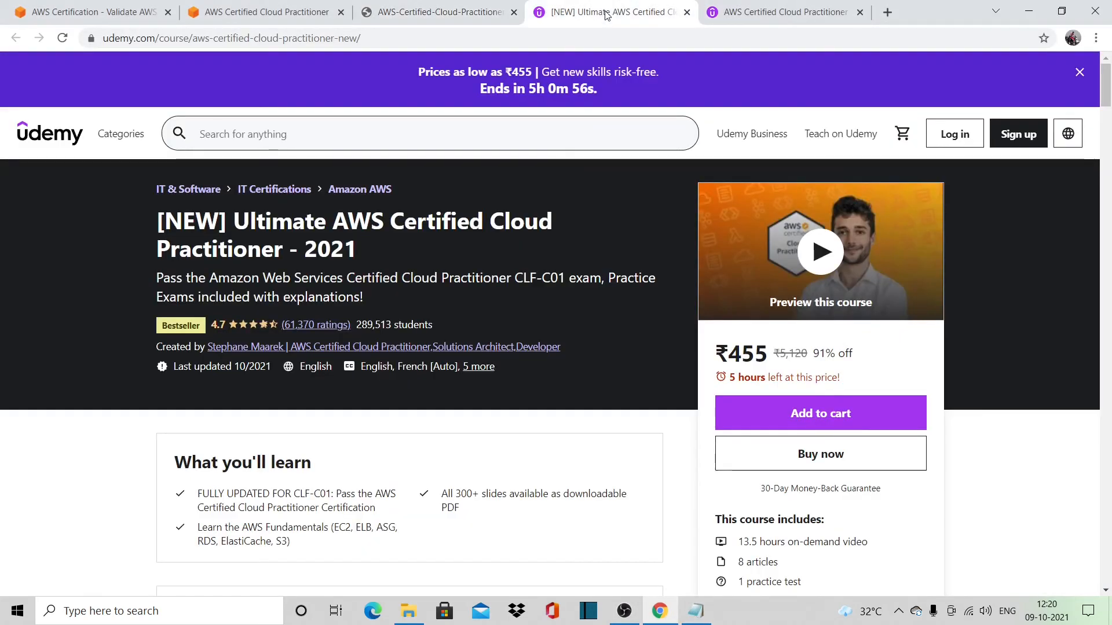
{"action": "mouse_move", "coordinate": [164, 82]}
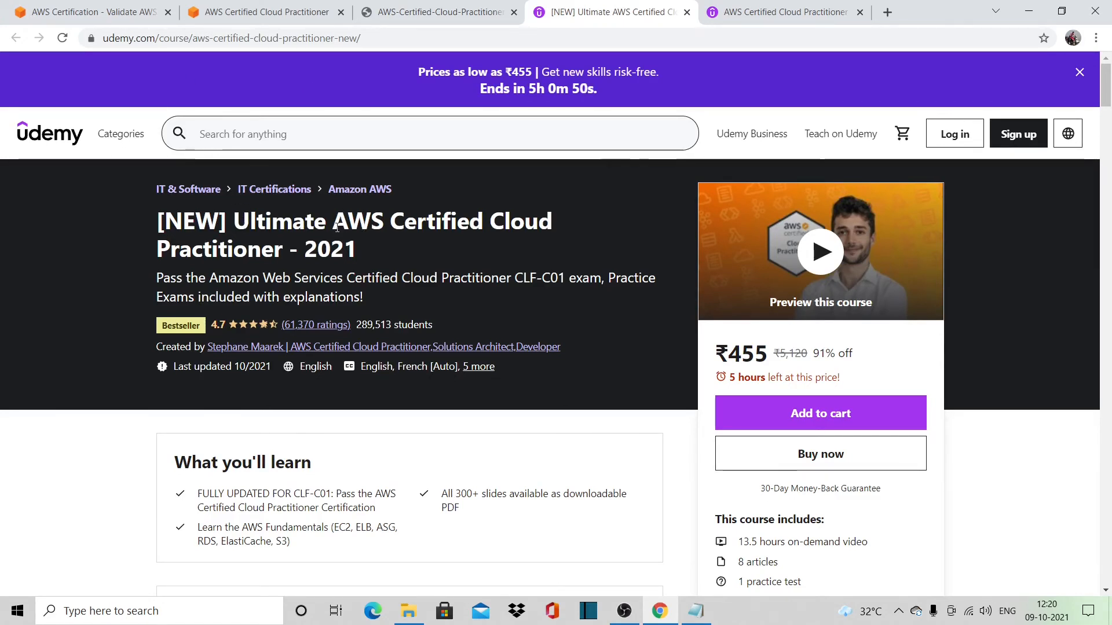
{"action": "left_click_drag", "start_coordinate": [345, 221], "coordinate": [282, 249]}
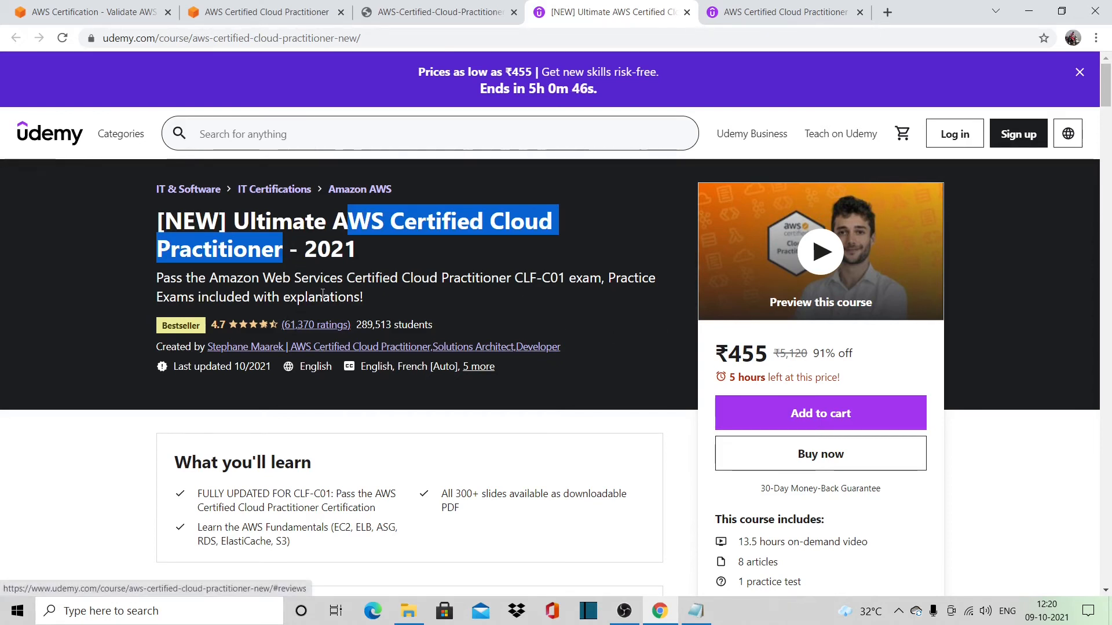
{"action": "mouse_move", "coordinate": [220, 353]}
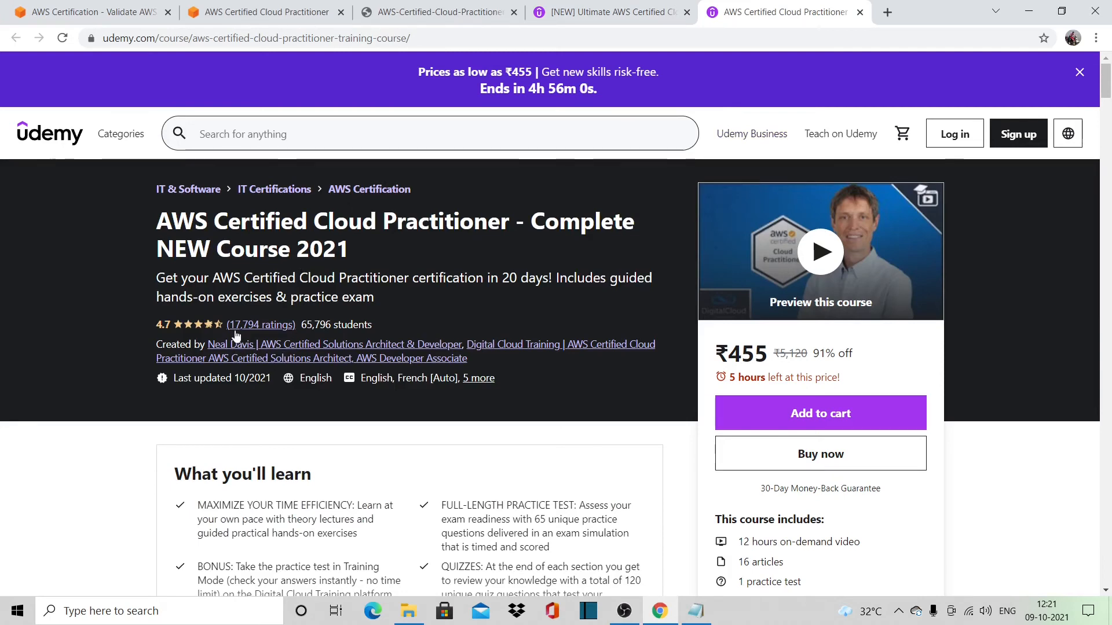
{"action": "mouse_move", "coordinate": [272, 332]}
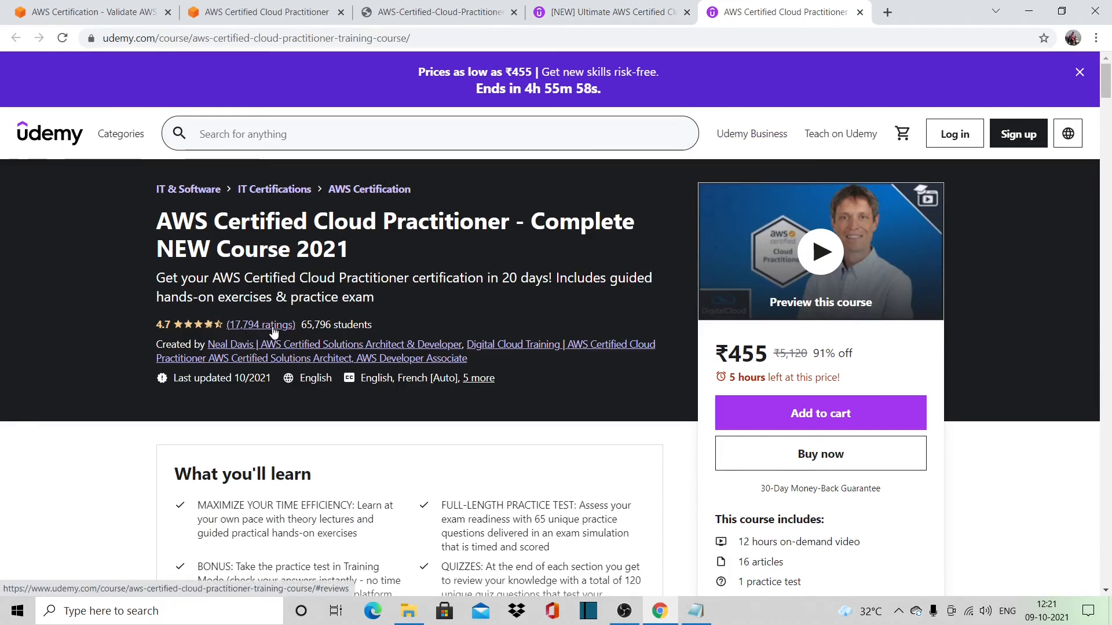
{"action": "mouse_move", "coordinate": [247, 358]}
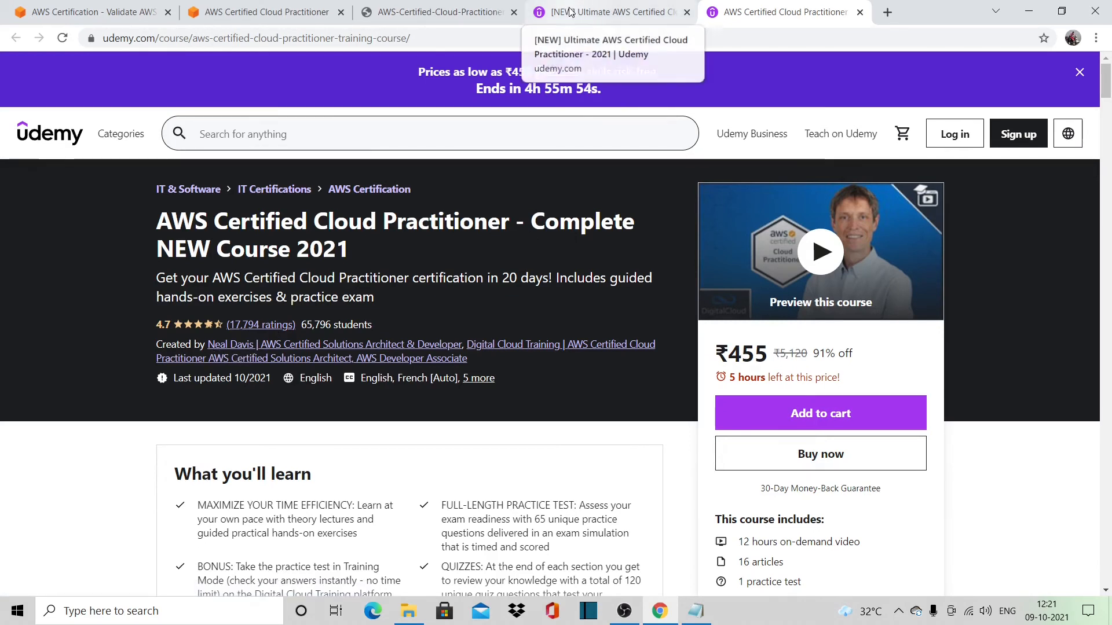
{"action": "left_click", "coordinate": [610, 12]}
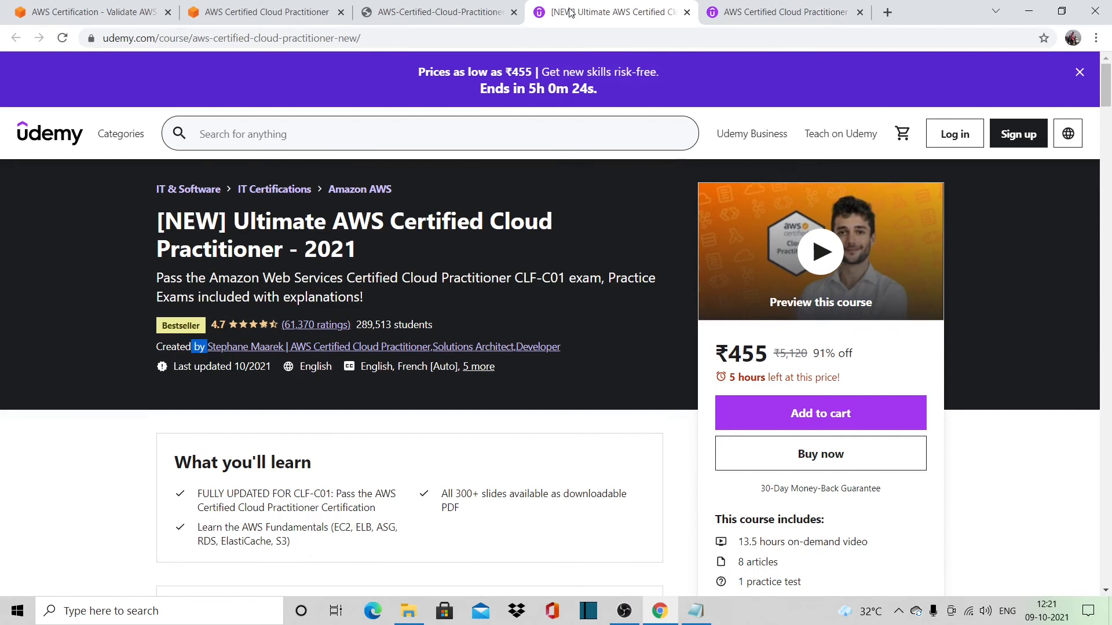
{"action": "mouse_move", "coordinate": [255, 348]}
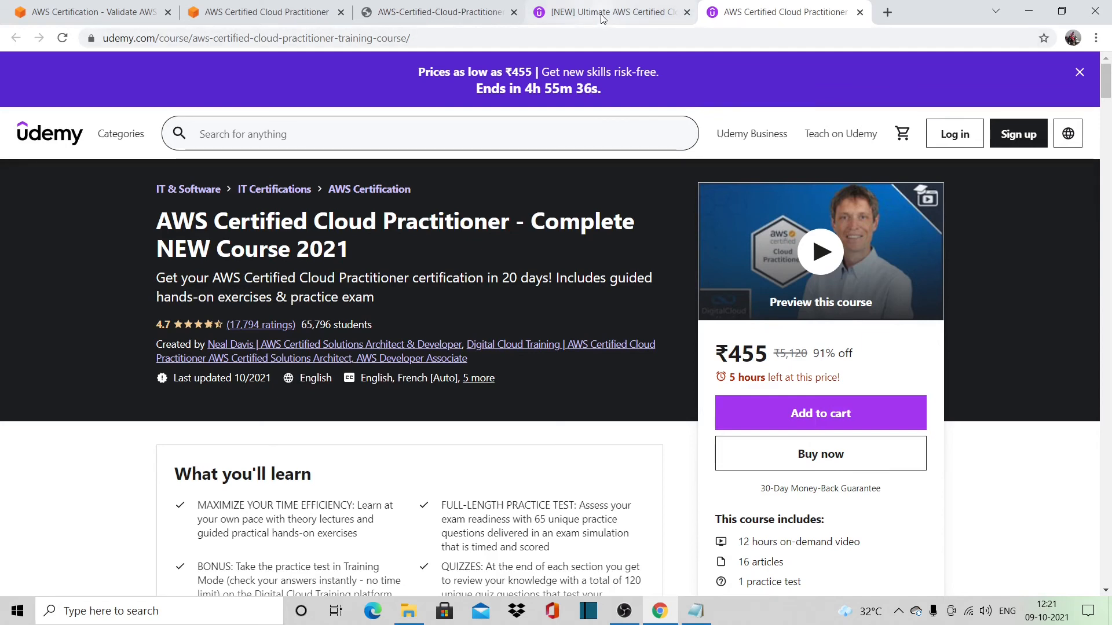
{"action": "left_click", "coordinate": [608, 13]}
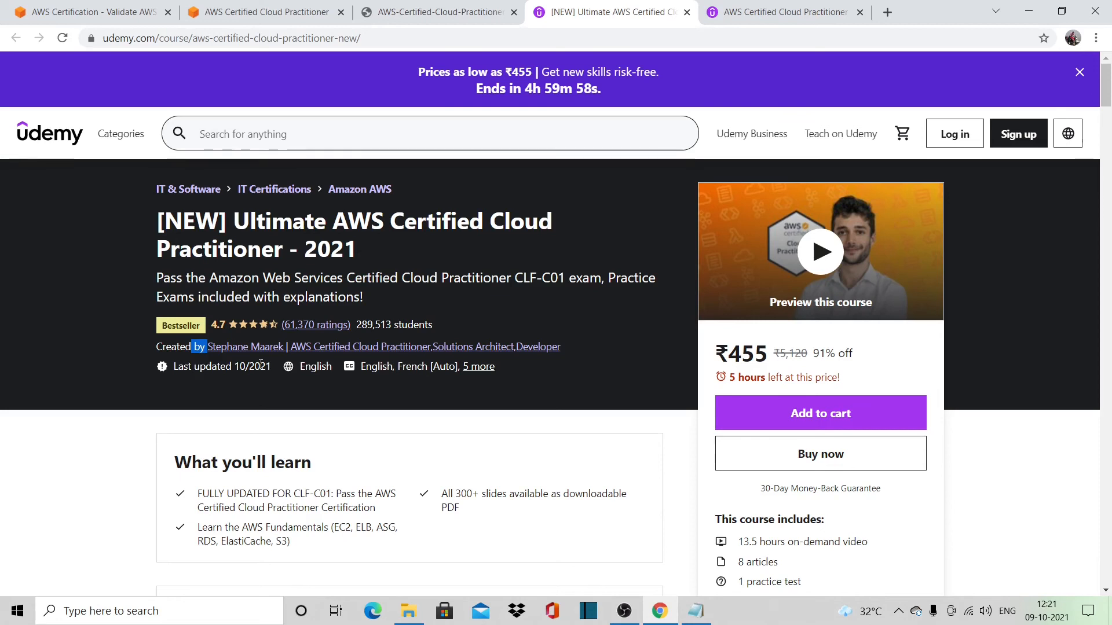
{"action": "mouse_move", "coordinate": [251, 403]}
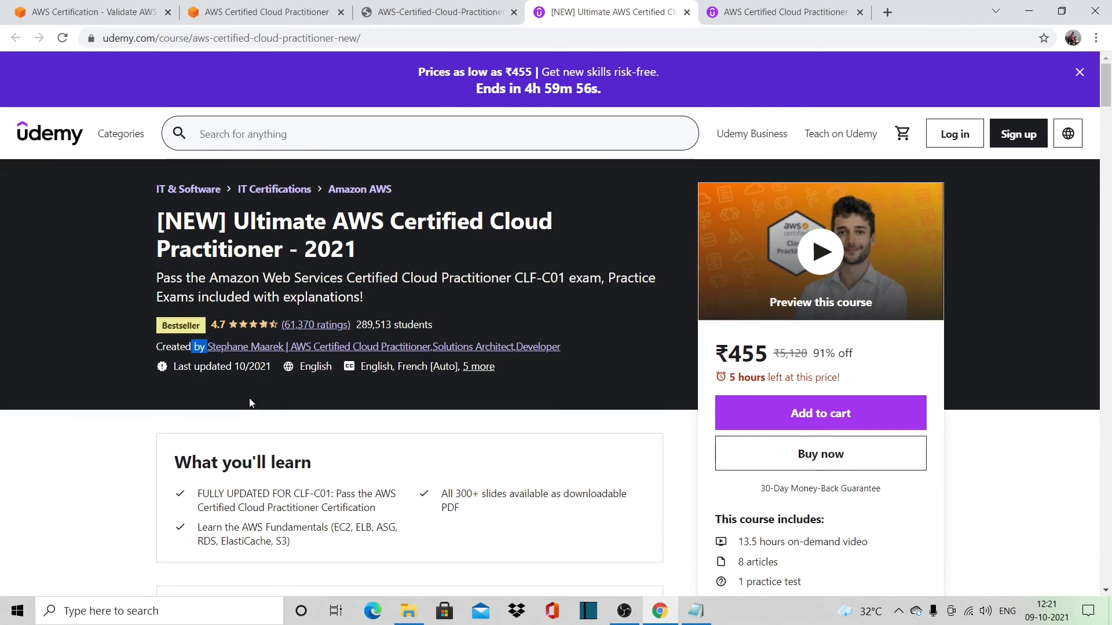
{"action": "mouse_move", "coordinate": [259, 395]}
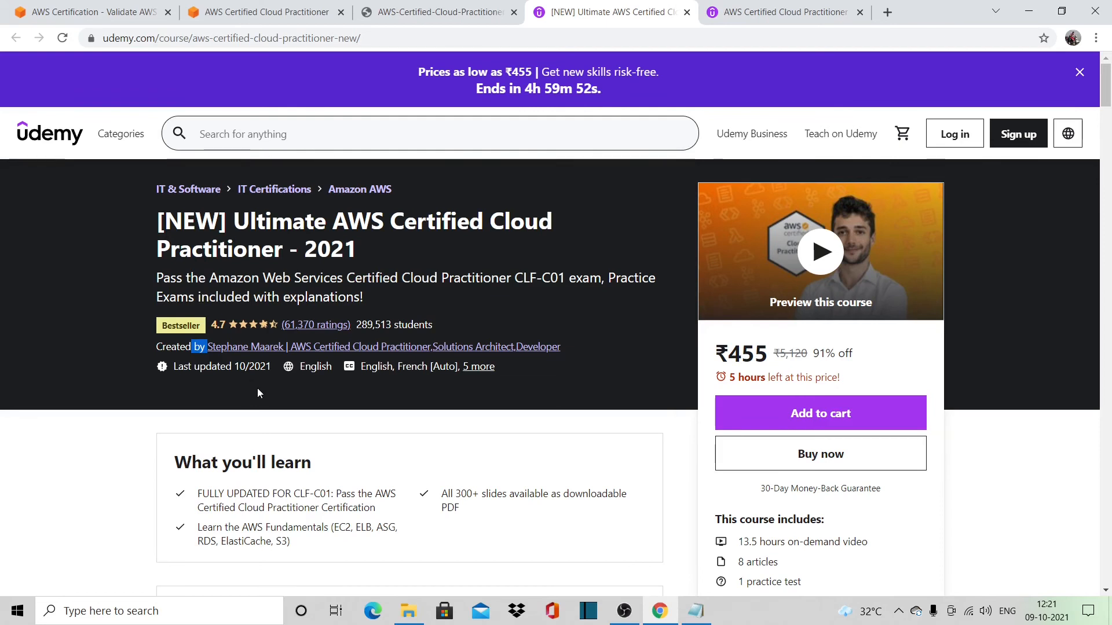
{"action": "mouse_move", "coordinate": [501, 356]}
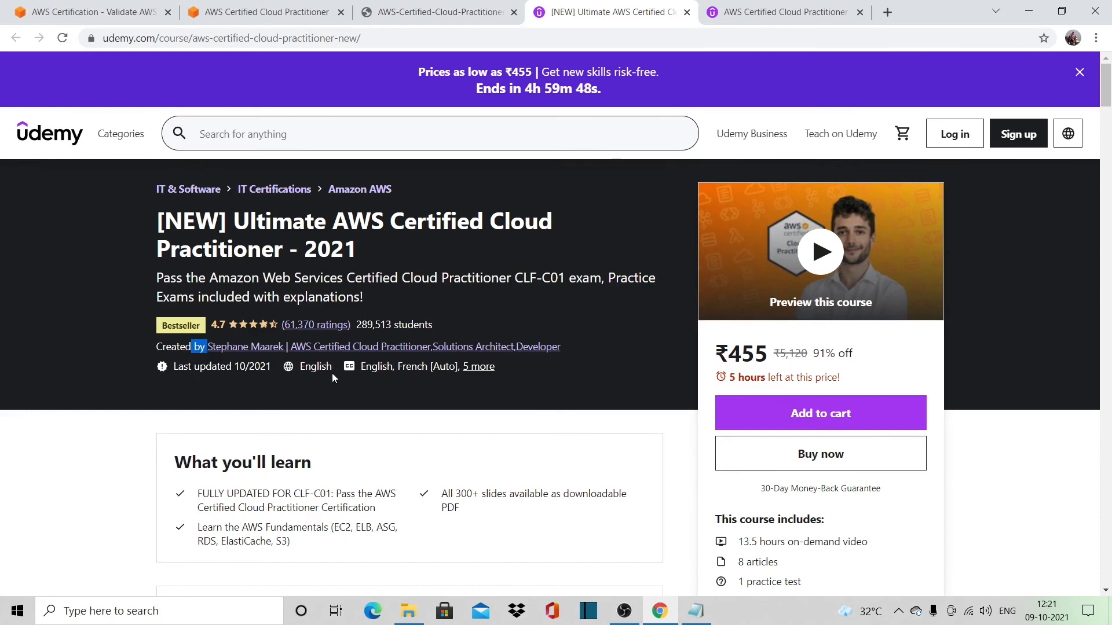
{"action": "mouse_move", "coordinate": [701, 581]}
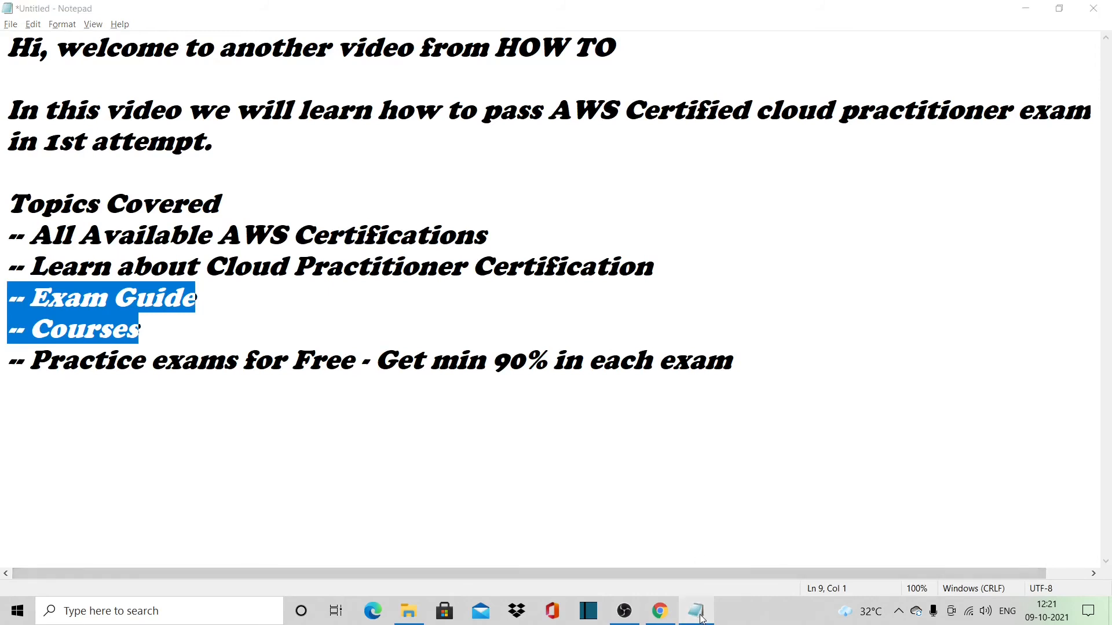
{"action": "left_click", "coordinate": [659, 610]}
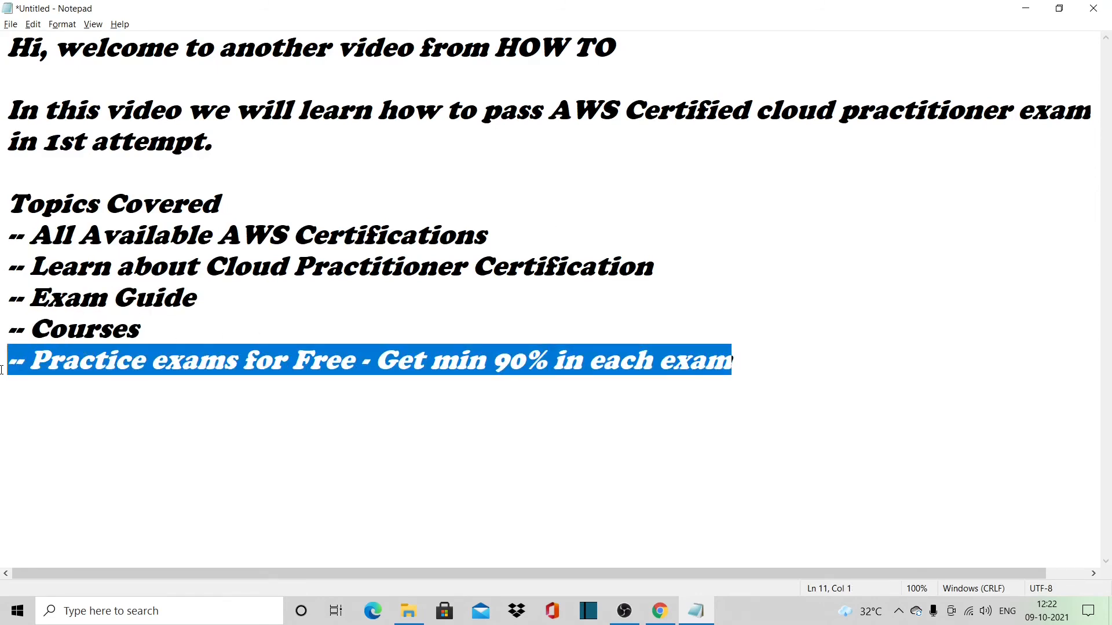
{"action": "left_click", "coordinate": [508, 360]}
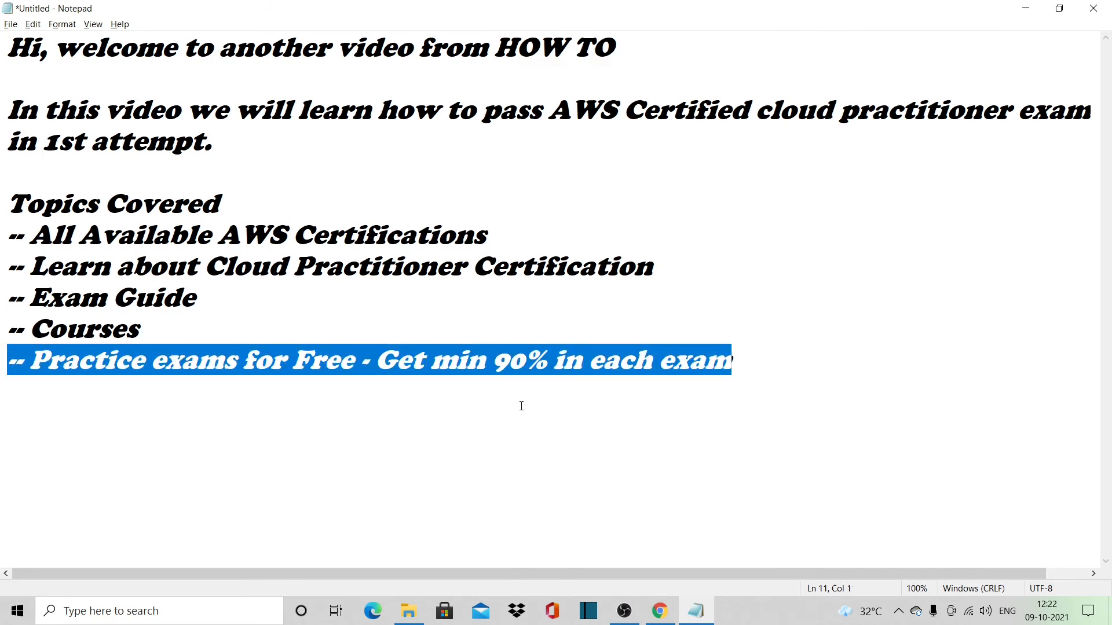
{"action": "left_click", "coordinate": [658, 610]}
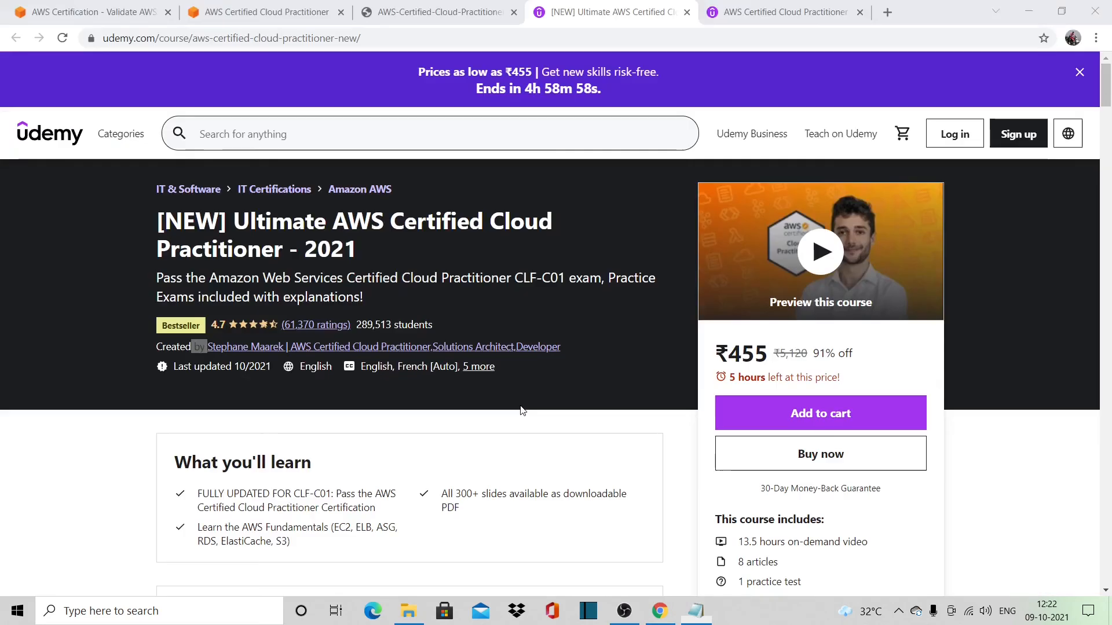
{"action": "left_click", "coordinate": [694, 610]}
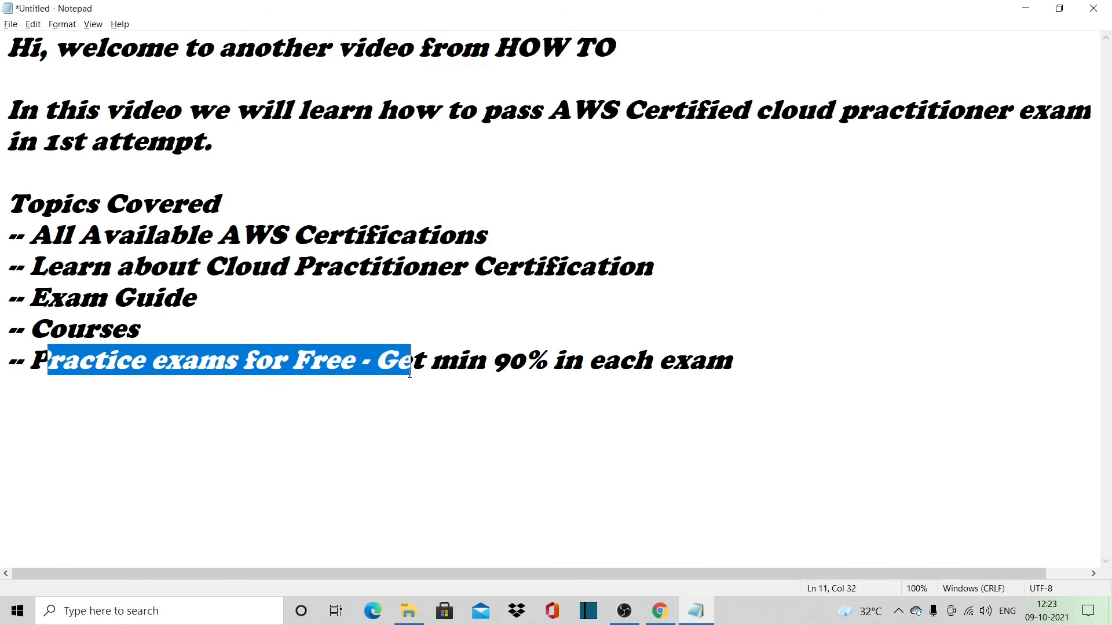
{"action": "left_click_drag", "start_coordinate": [410, 361], "coordinate": [732, 360]}
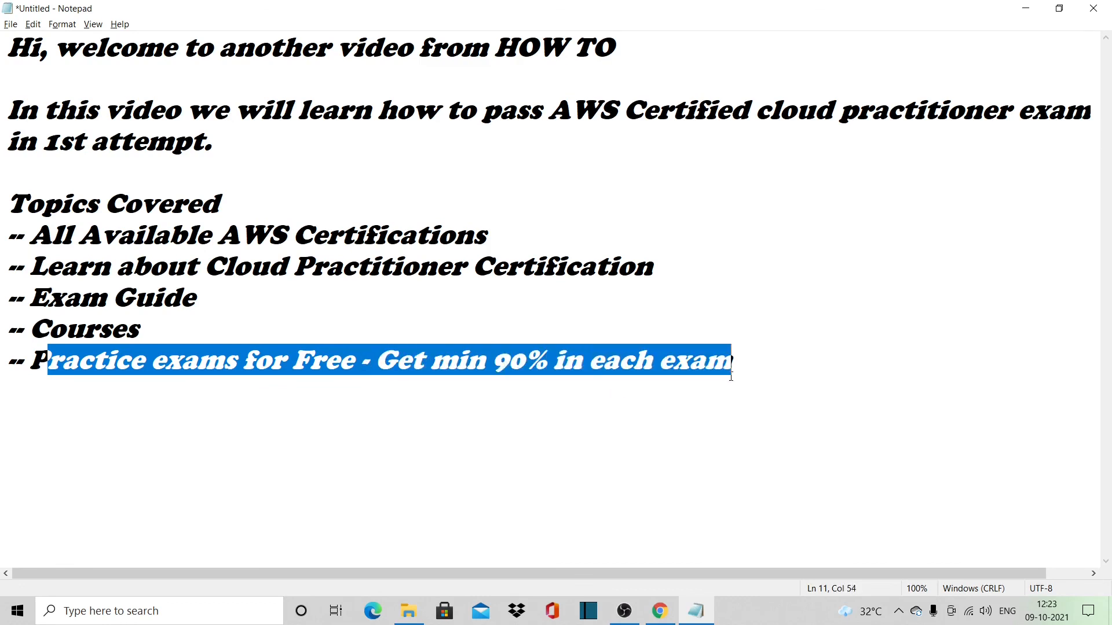